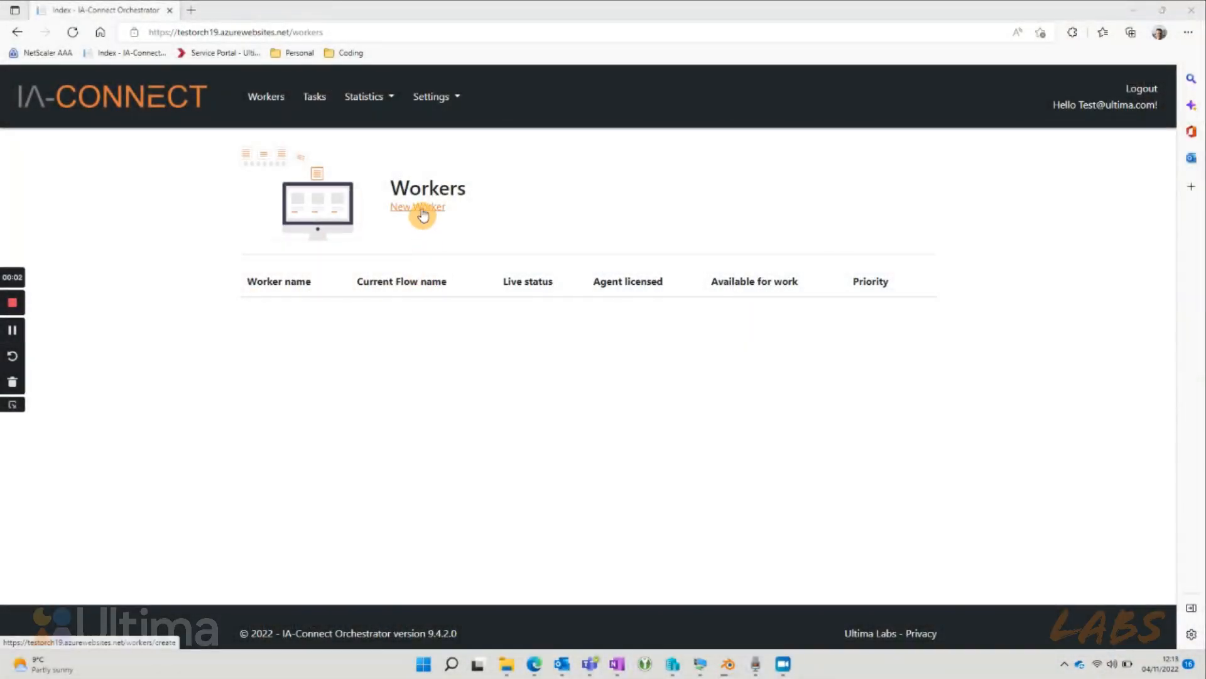
Step: Create a new worker named 'Worker1', auto-filling the relay name, and scroll the form
click(418, 206)
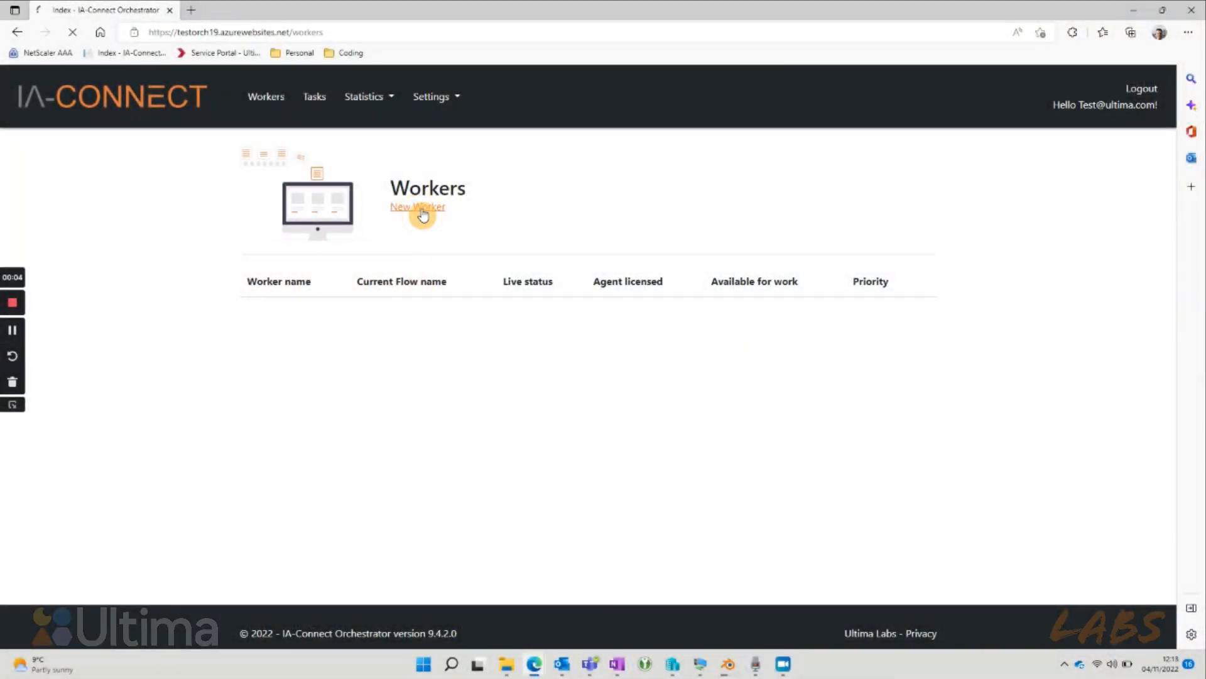
click(417, 207)
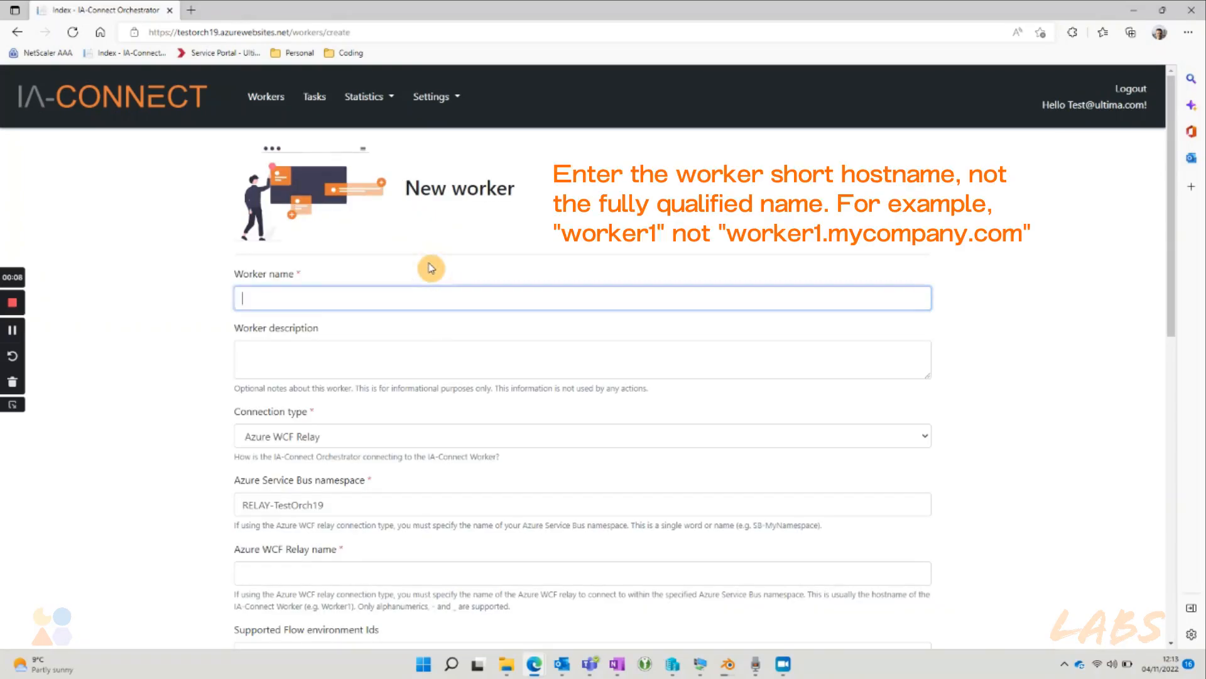
text(Wo)
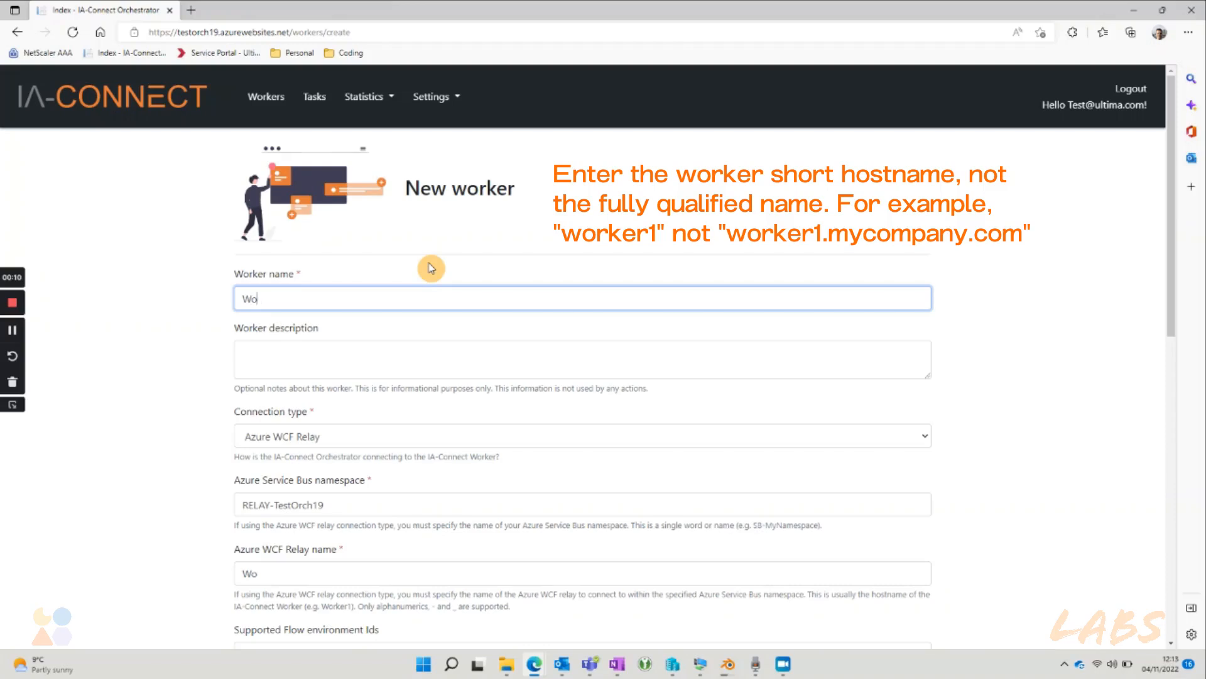
text(rker1)
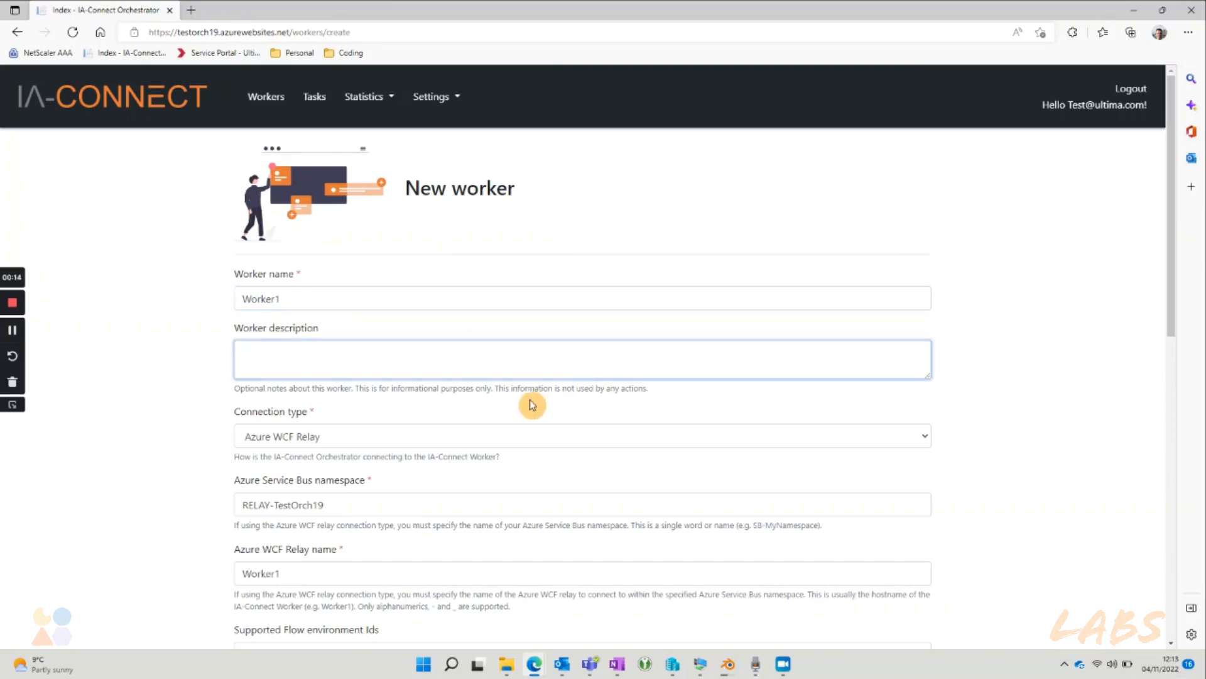
scroll(down, 3)
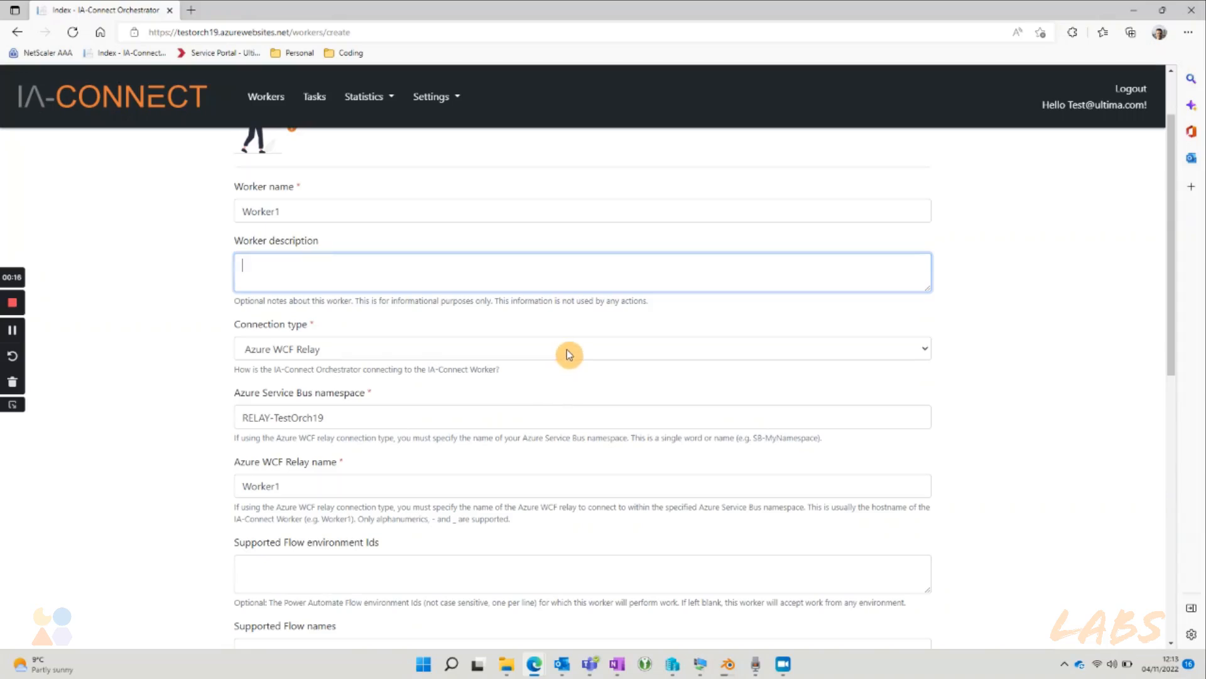
Step: Keep Azure WCF Relay as Worker1's connection type and scroll to the answer-file download
click(582, 349)
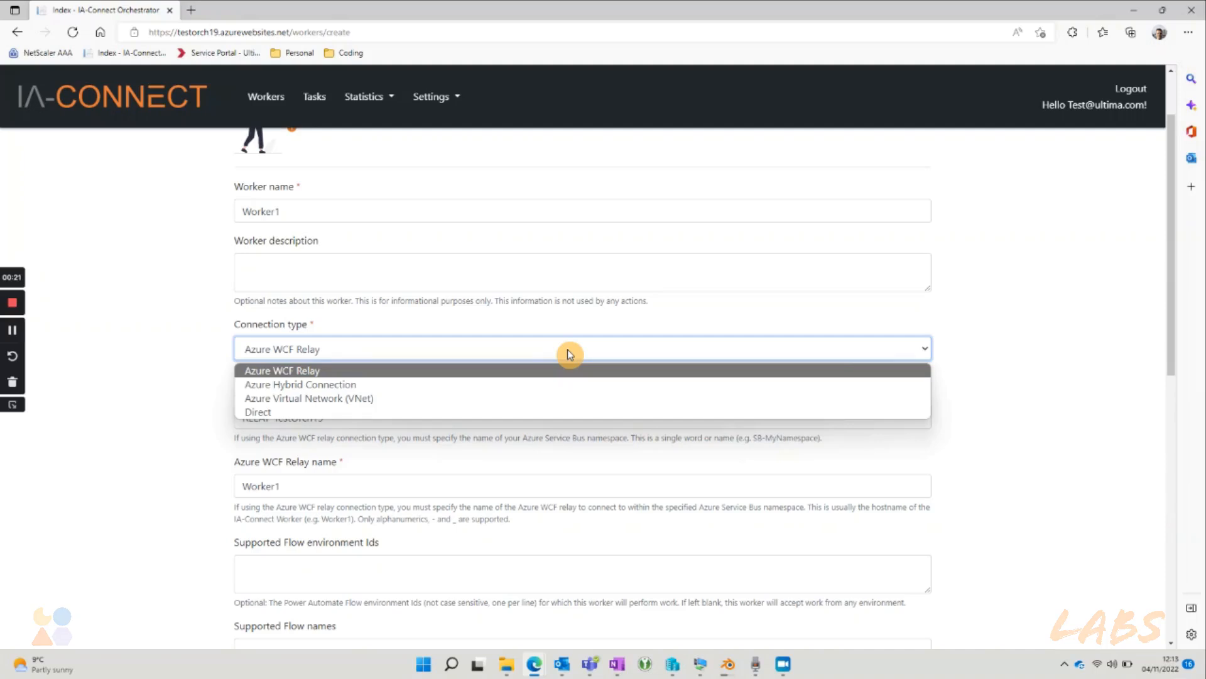
click(281, 370)
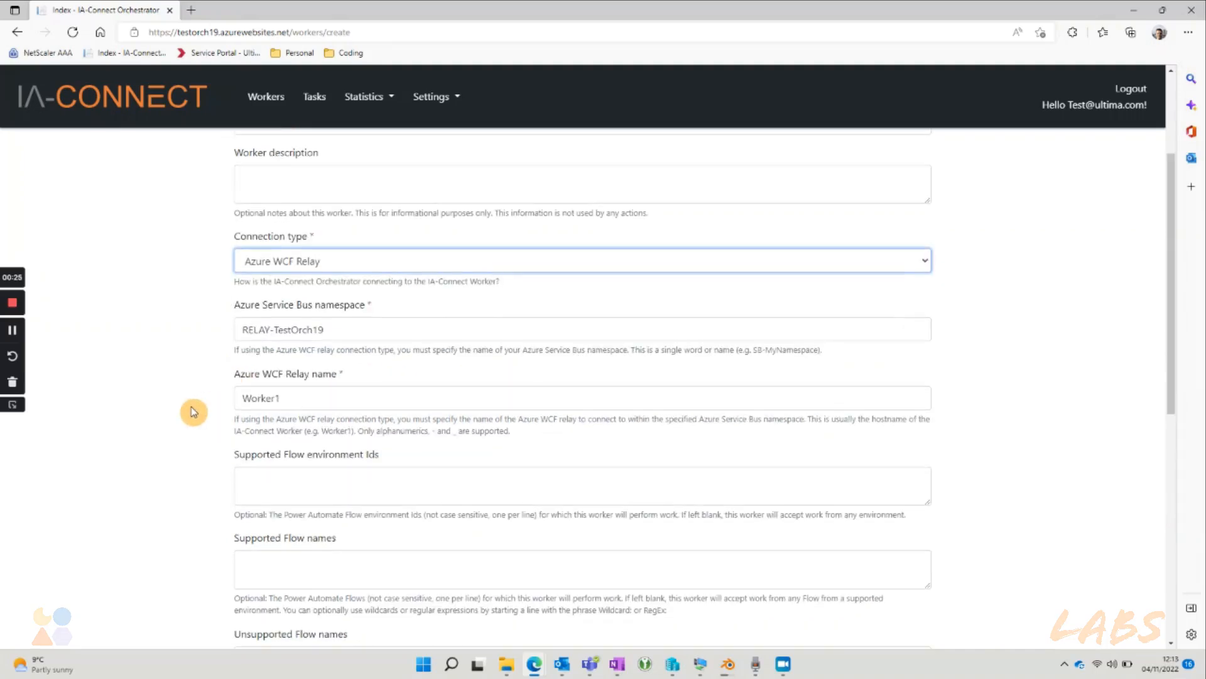
scroll(down, 3)
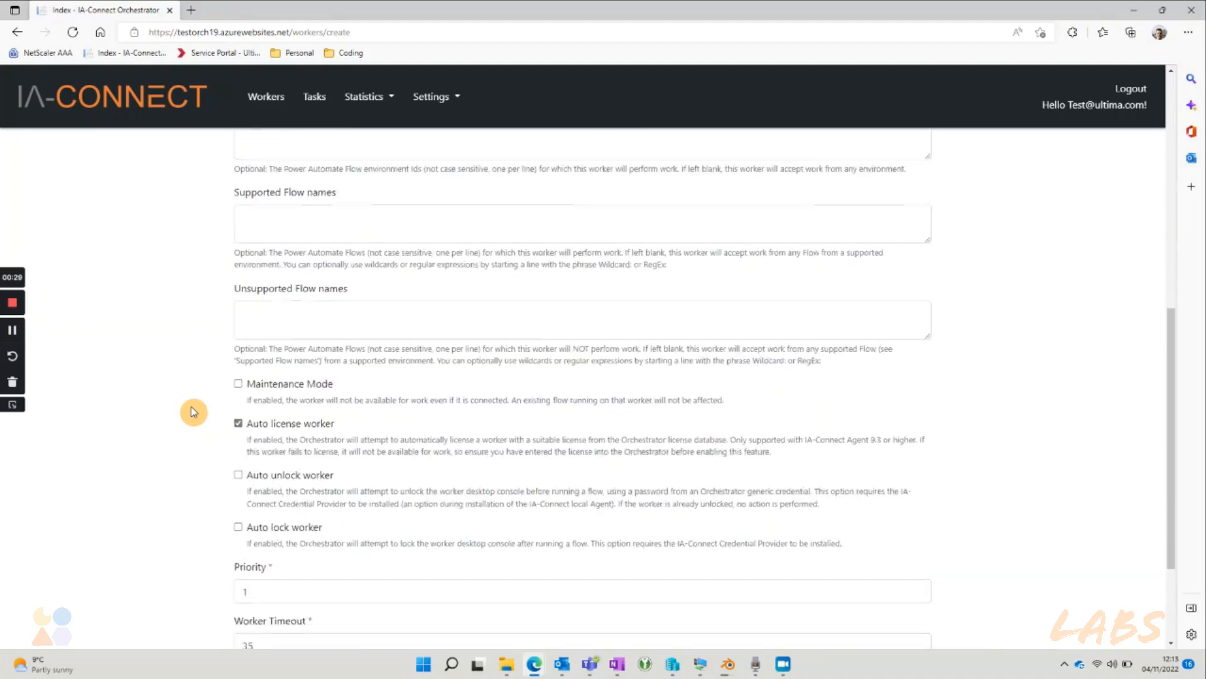
scroll(down, 3)
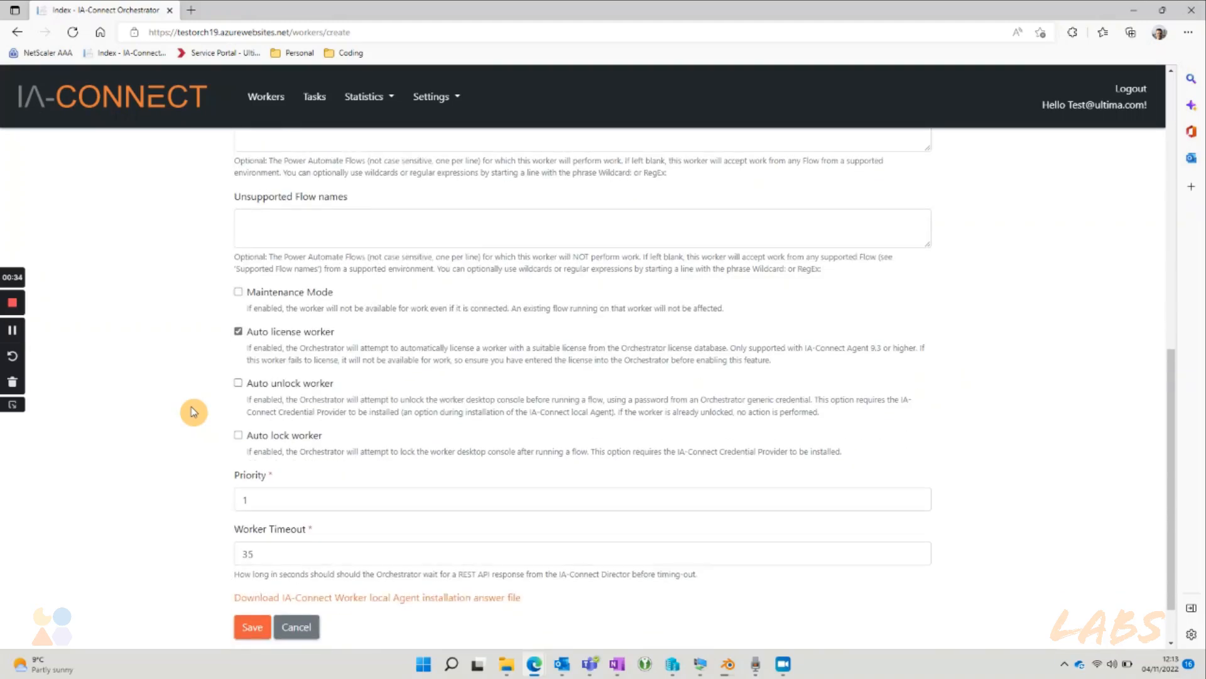
mouse_move(327, 601)
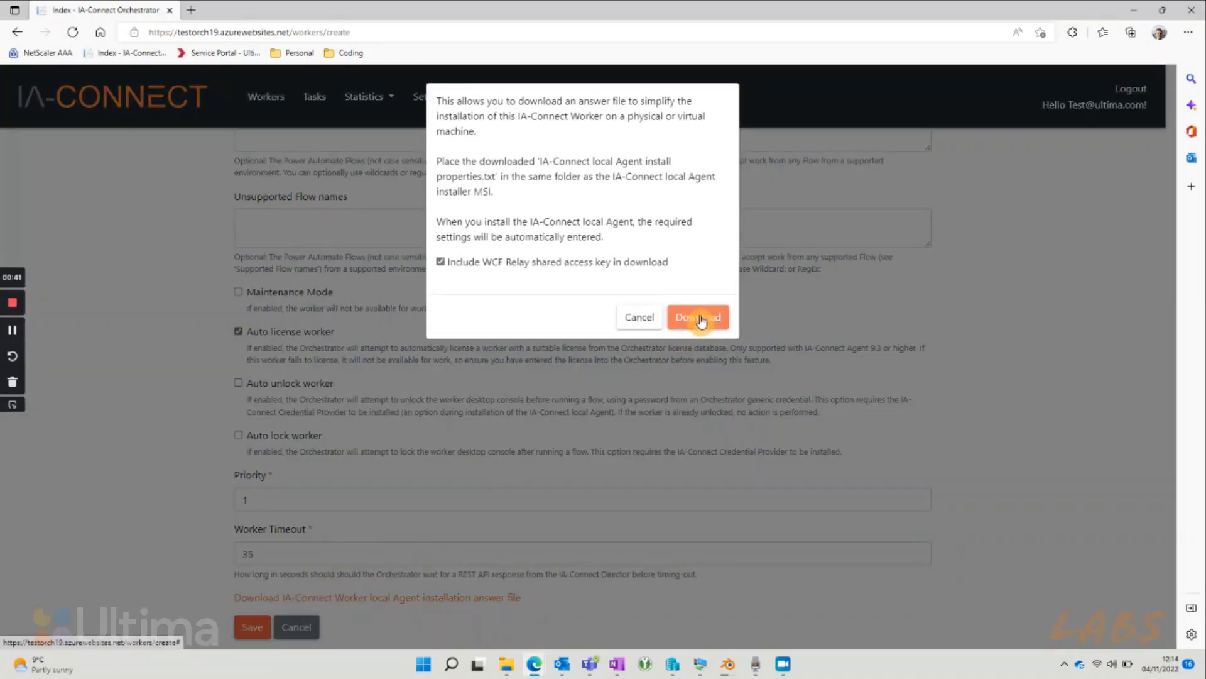
Step: Download the local Agent installation answer file, then save Worker1
click(697, 316)
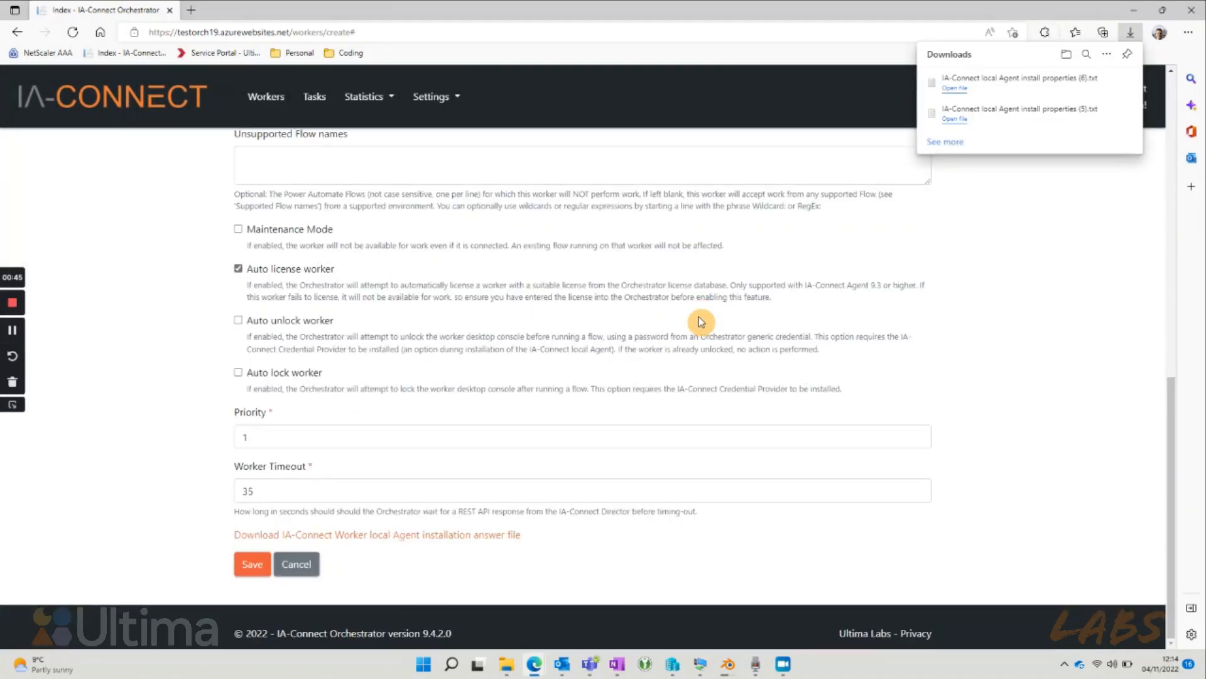
click(252, 563)
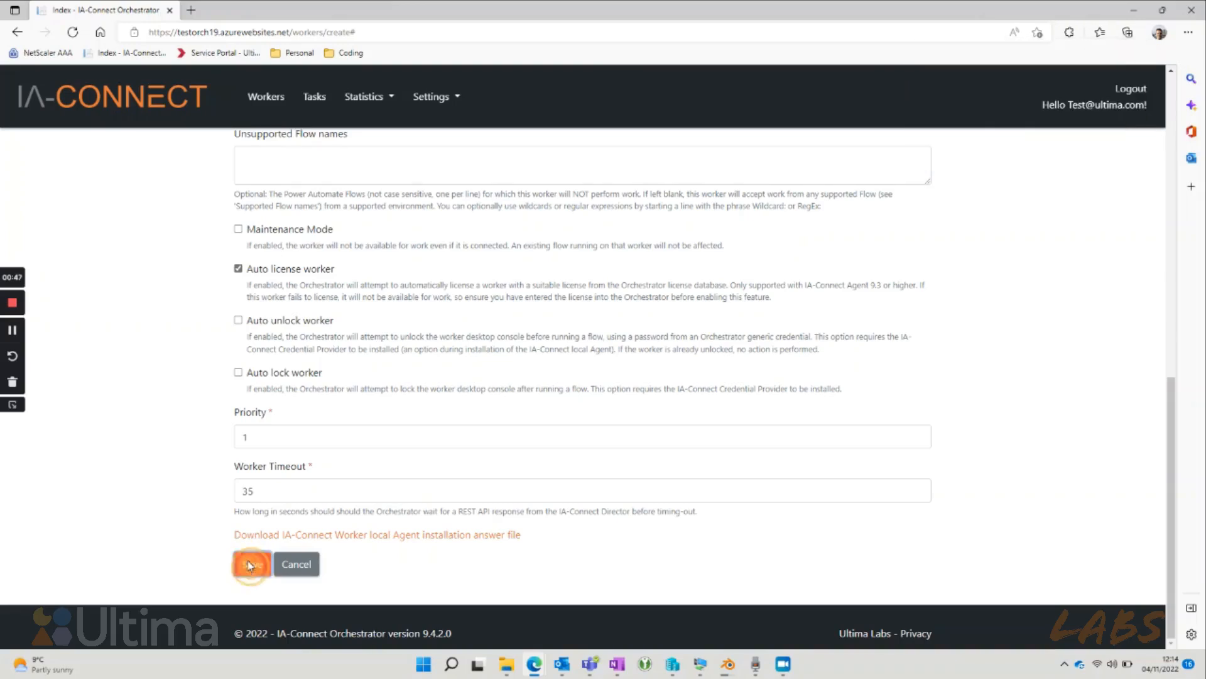
click(251, 564)
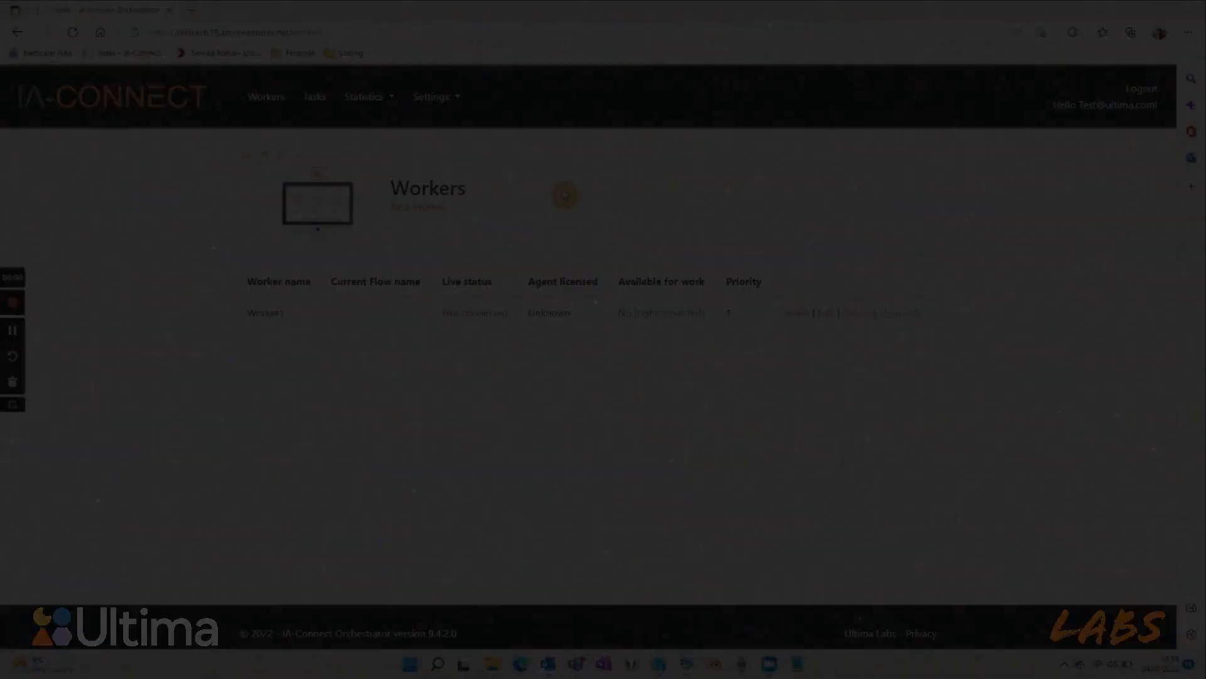
Step: Create an IA-Connect worker license named 'Worker1' with its license key
click(431, 96)
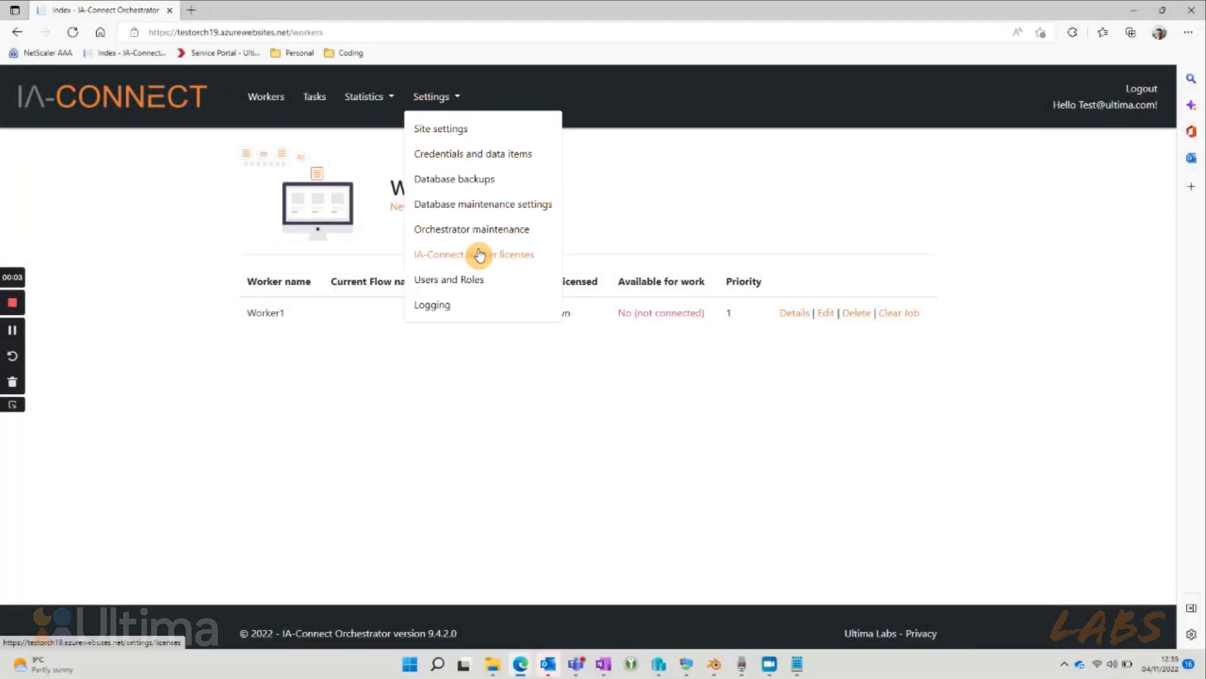
click(473, 254)
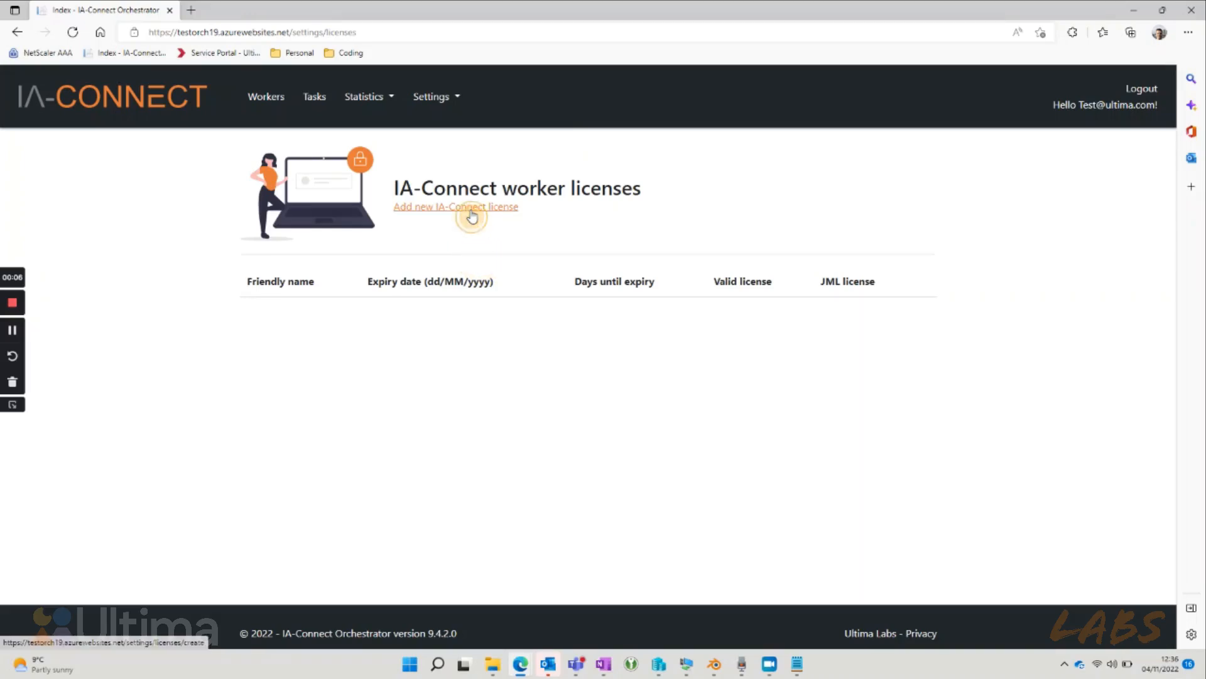
click(455, 207)
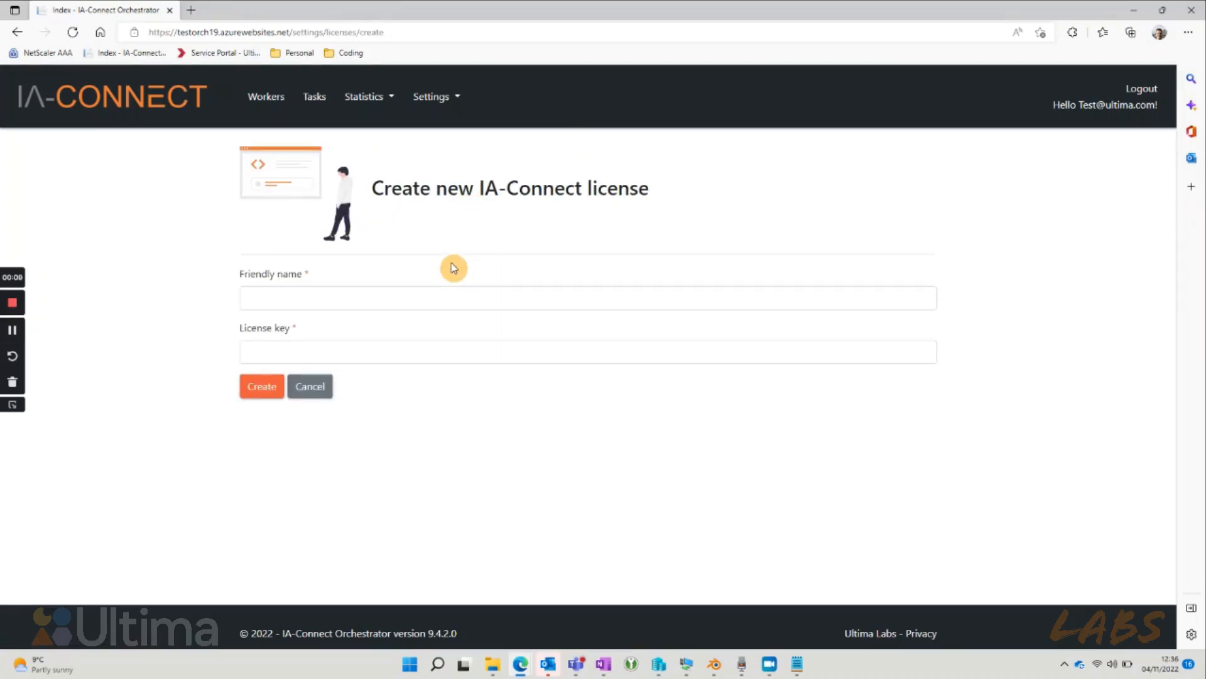
text(Worker1)
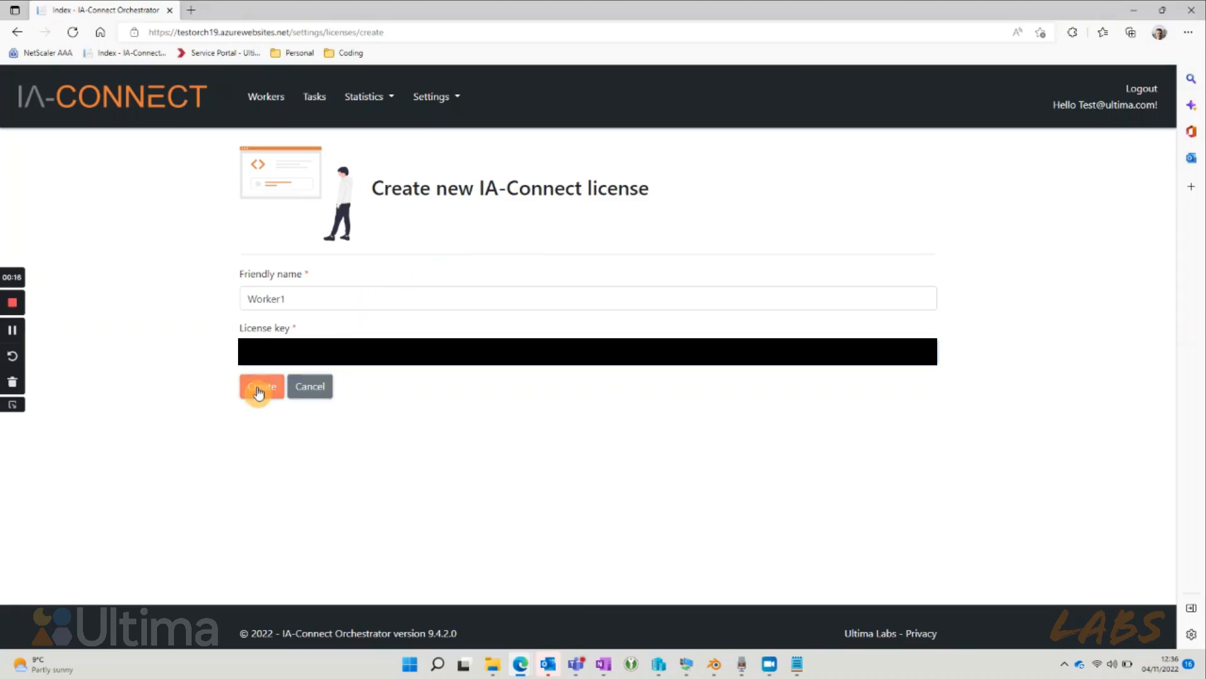
click(261, 385)
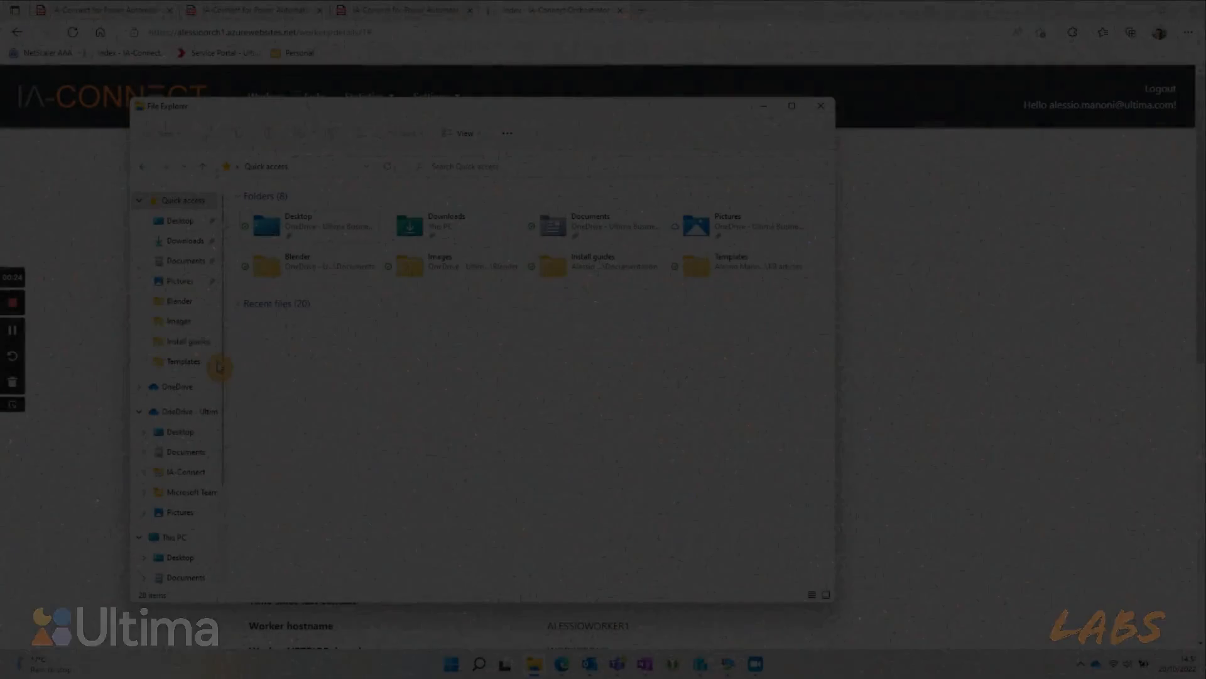
Step: Find the downloaded Agent install properties file in Downloads
click(183, 240)
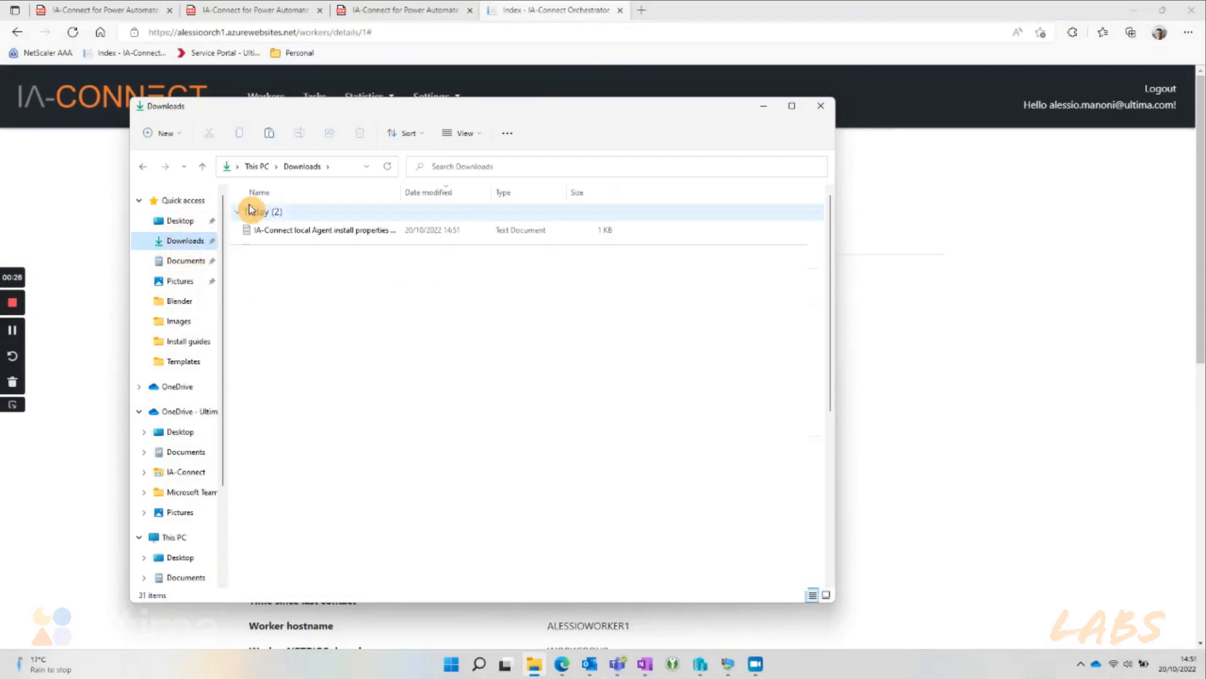
right_click(323, 230)
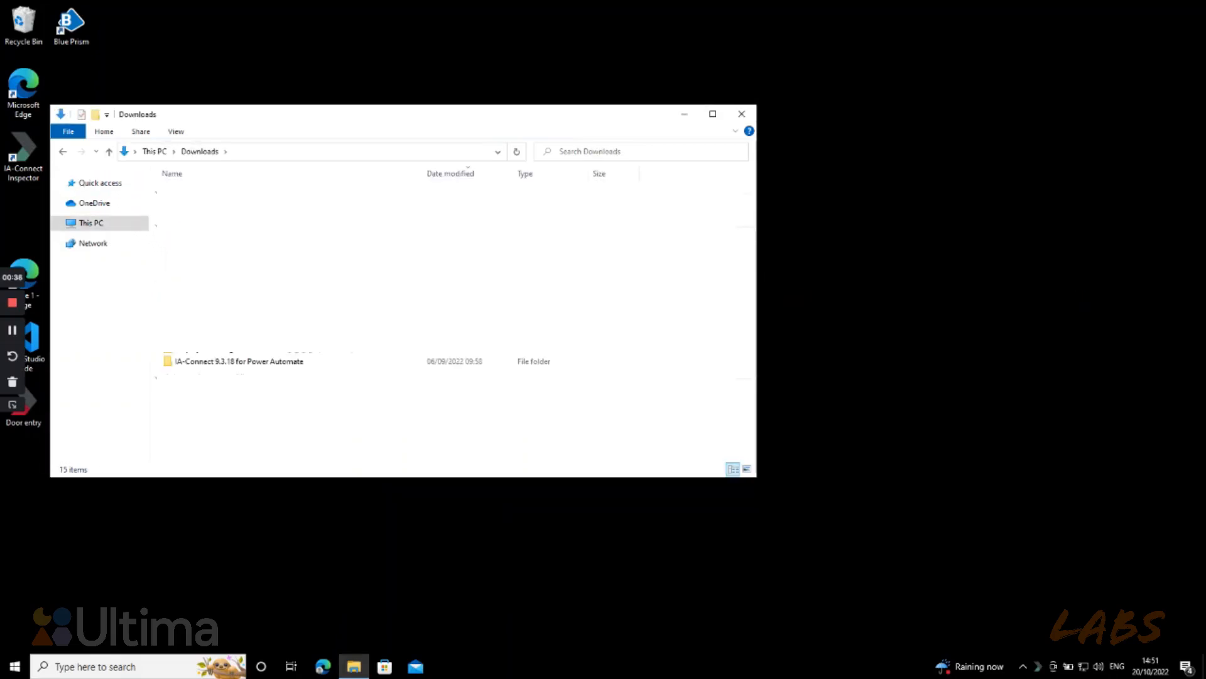
Step: Browse IA-Connect 9.3.18 for Power Automate > IA-Connect Agent > Local (worker) Agent and select the installer
double_click(239, 361)
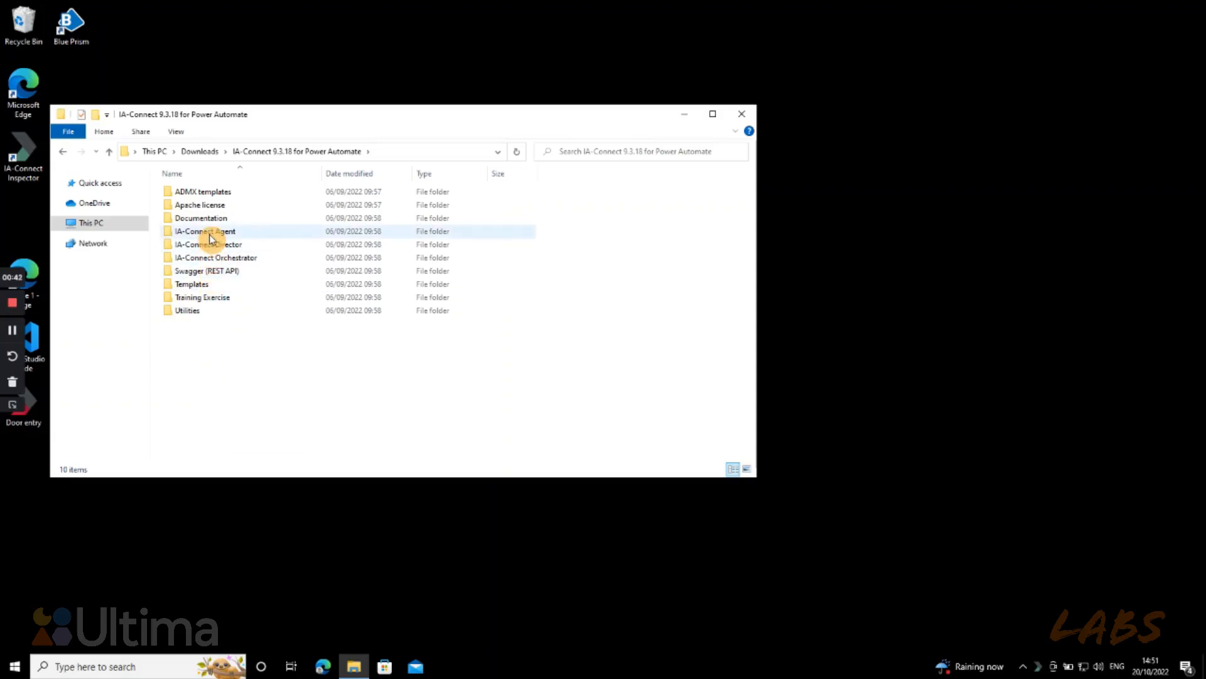
double_click(205, 231)
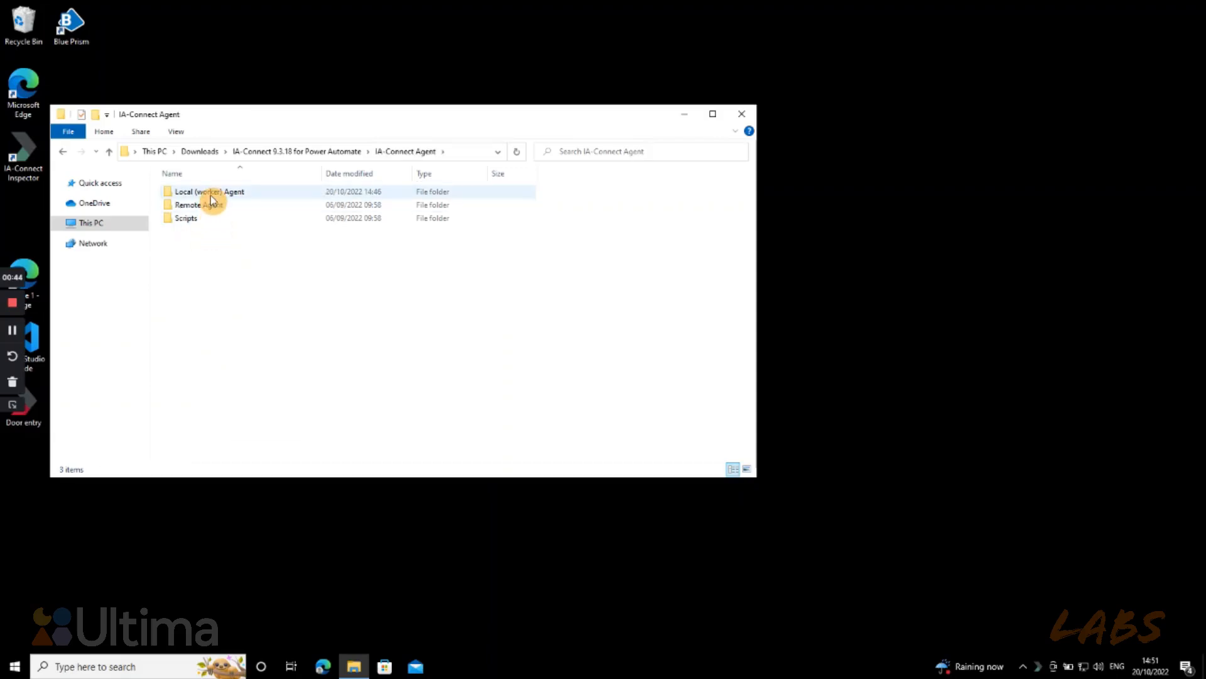
double_click(209, 191)
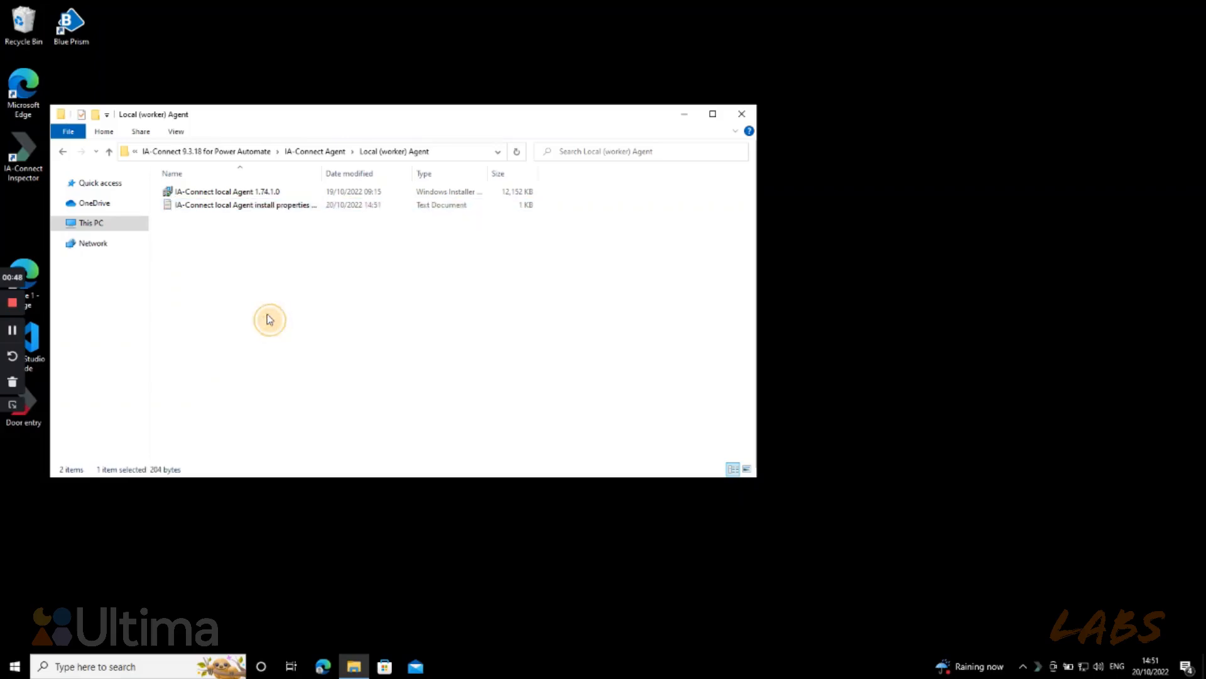
click(223, 191)
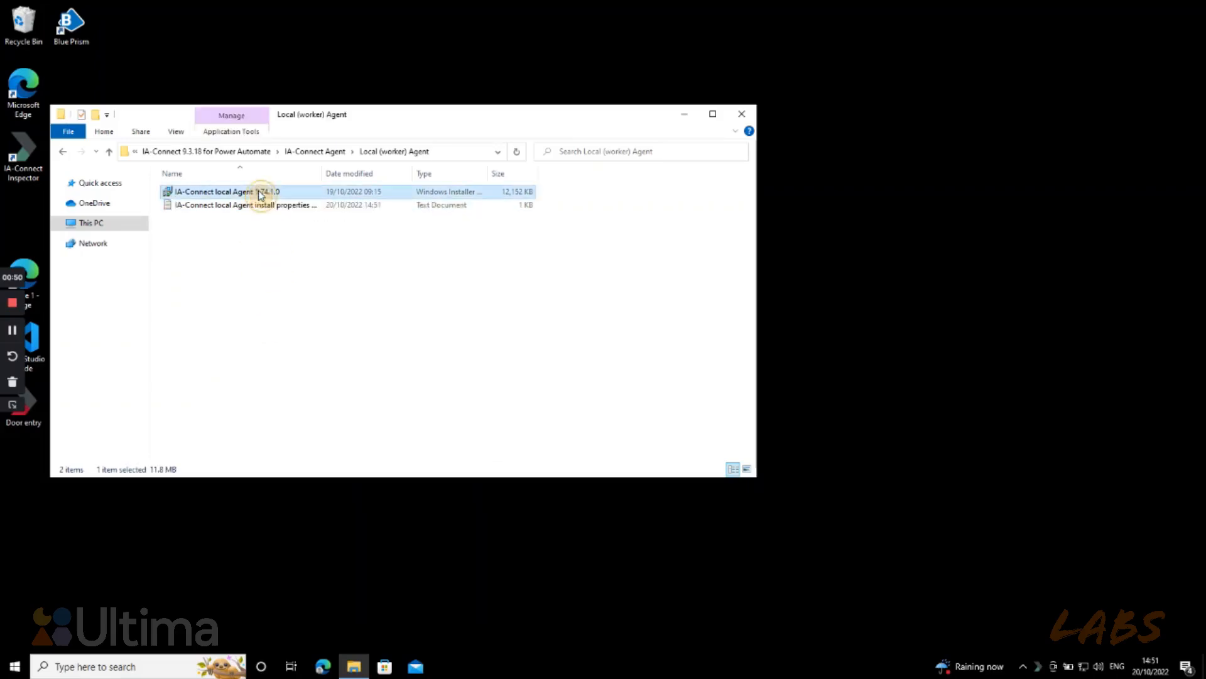
Step: Run the local Agent installer, accept the licence, and keep Power Automate integration on port 8002
double_click(223, 191)
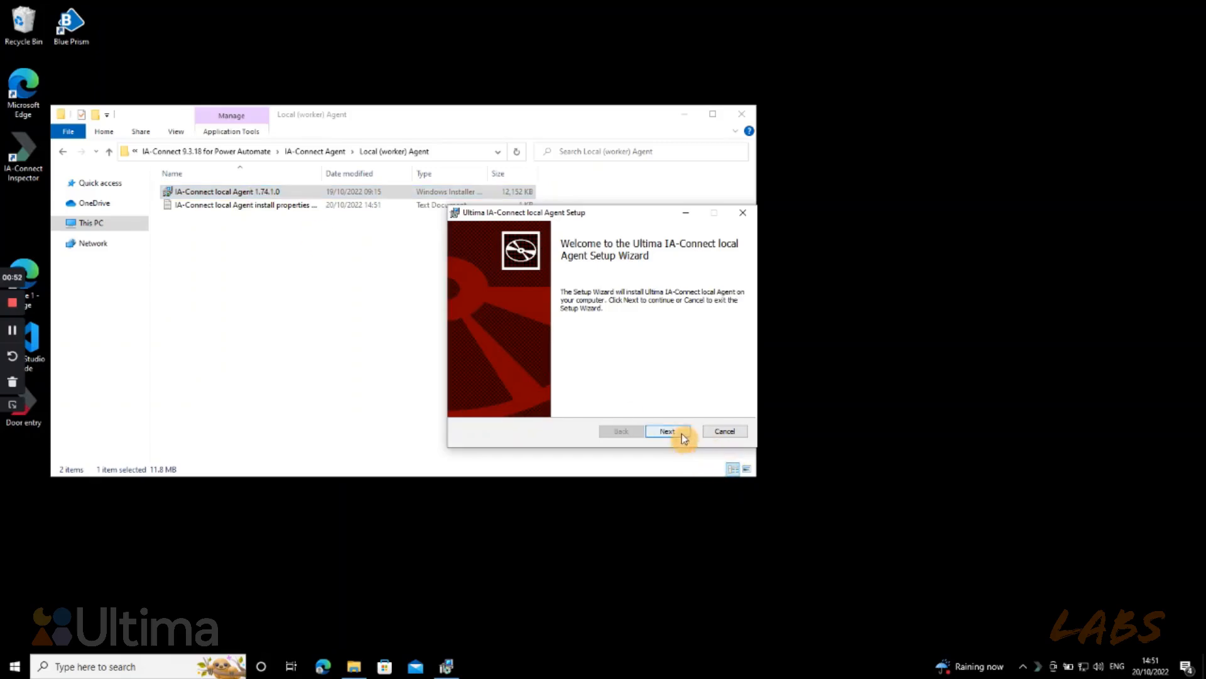
click(666, 429)
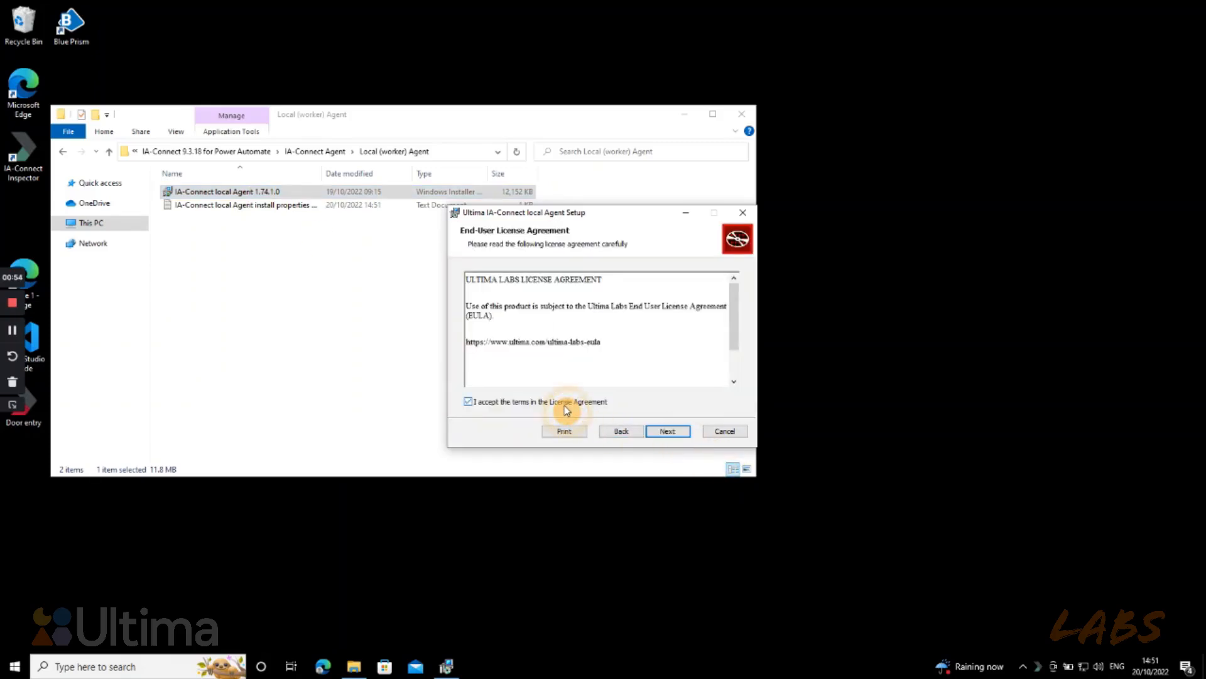
click(667, 431)
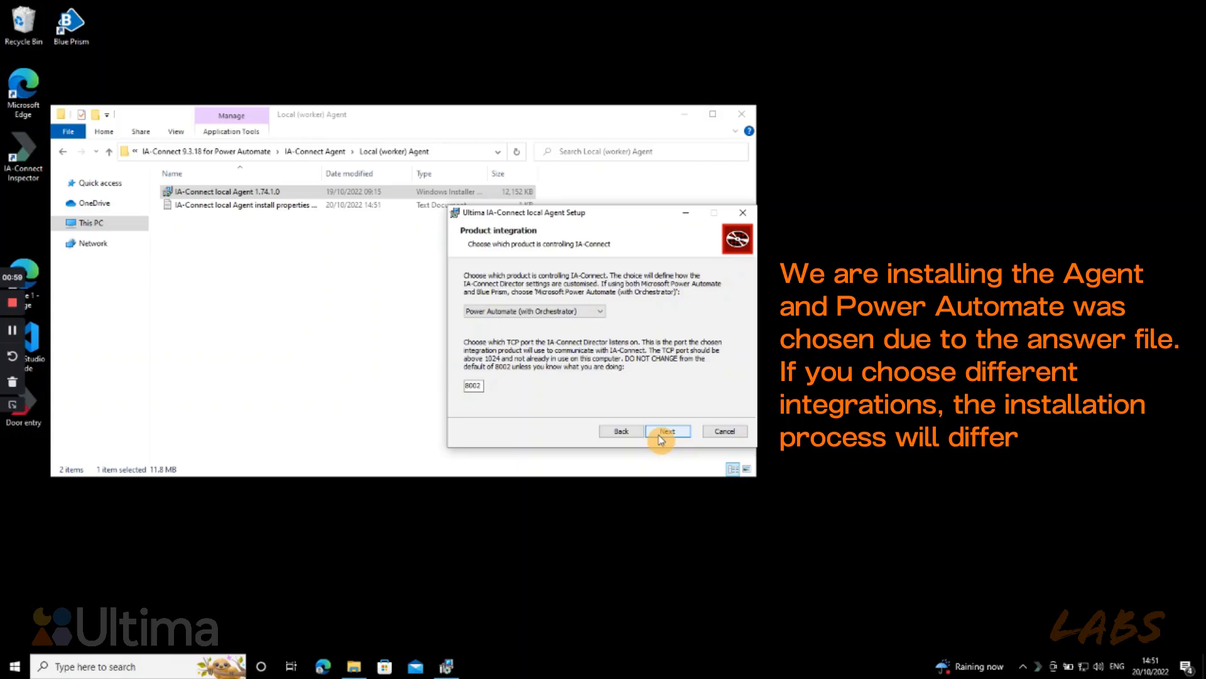
click(666, 431)
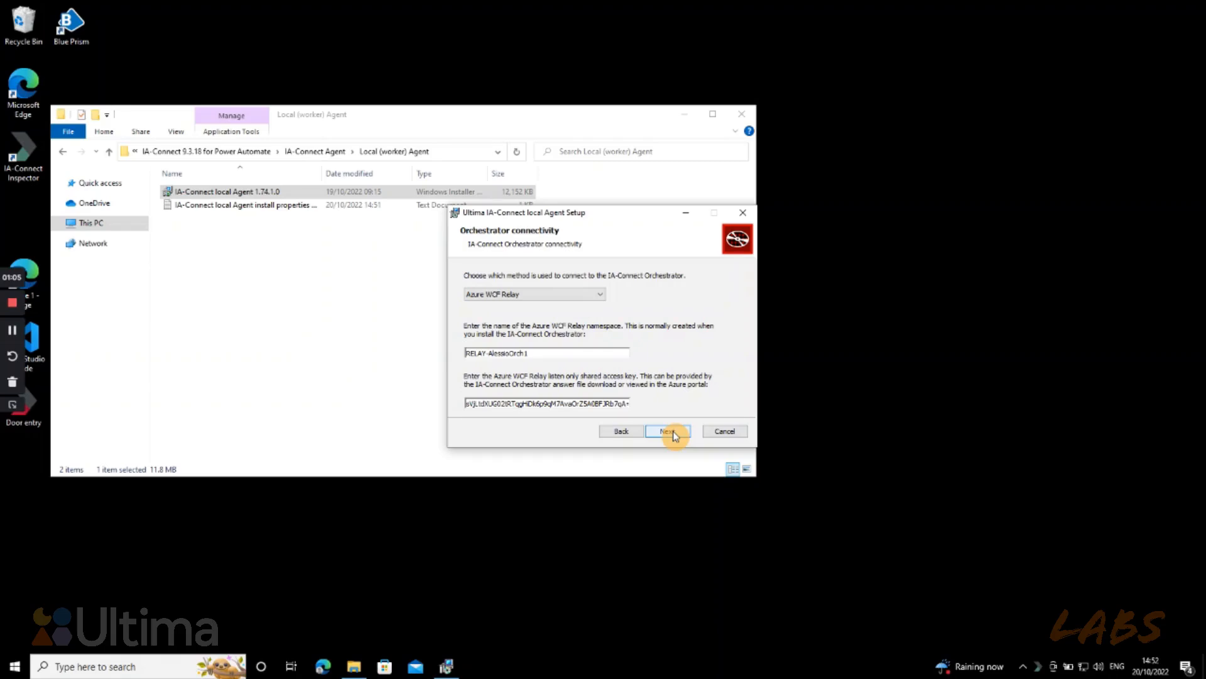
Step: Confirm the Azure WCF Relay connection and keep the 'Use system default' proxy setting
click(666, 430)
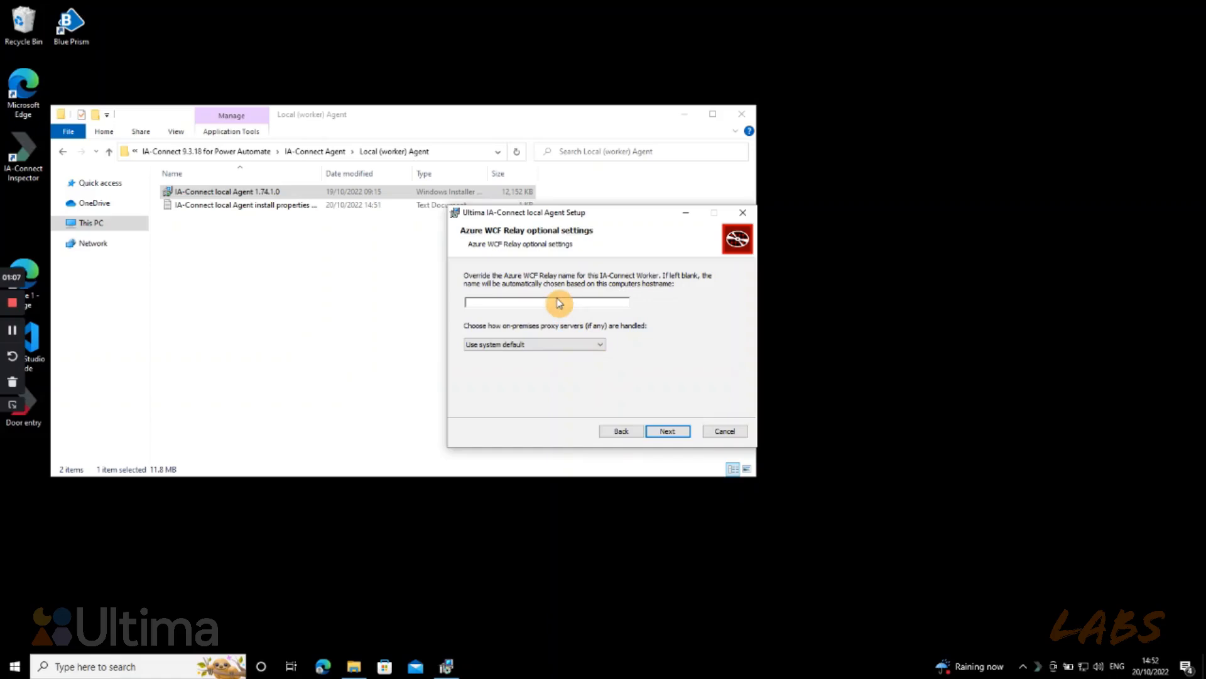
mouse_move(657, 316)
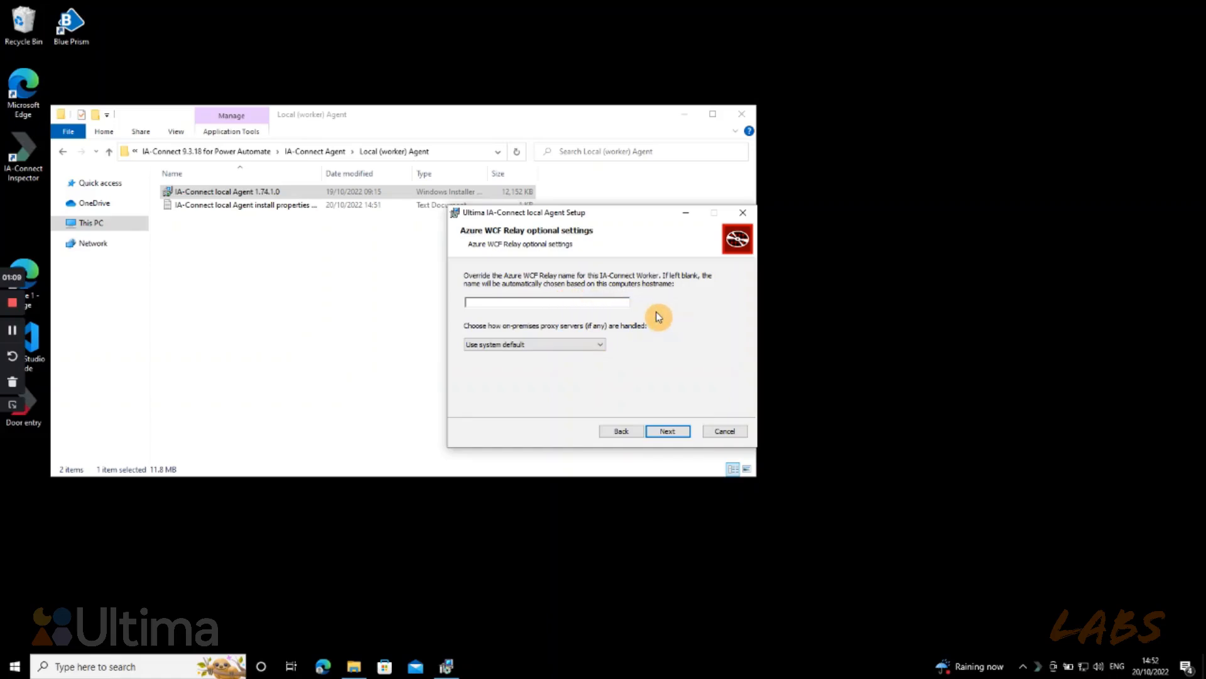
mouse_move(620, 354)
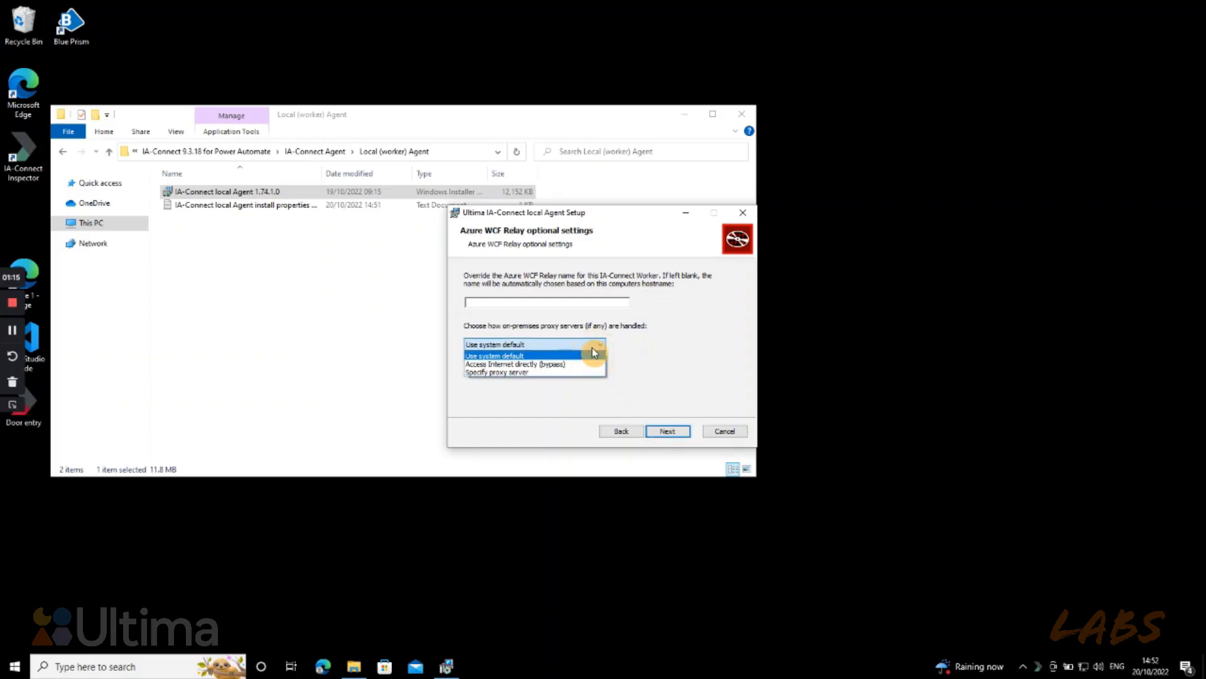
click(495, 344)
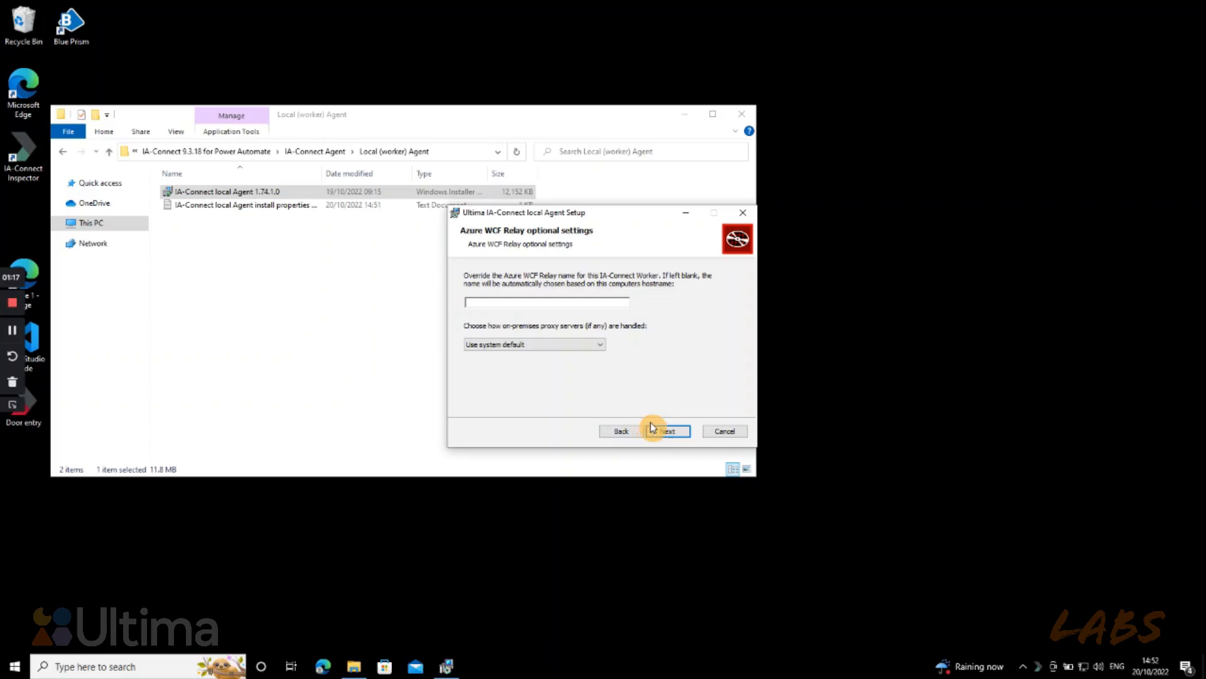
click(666, 431)
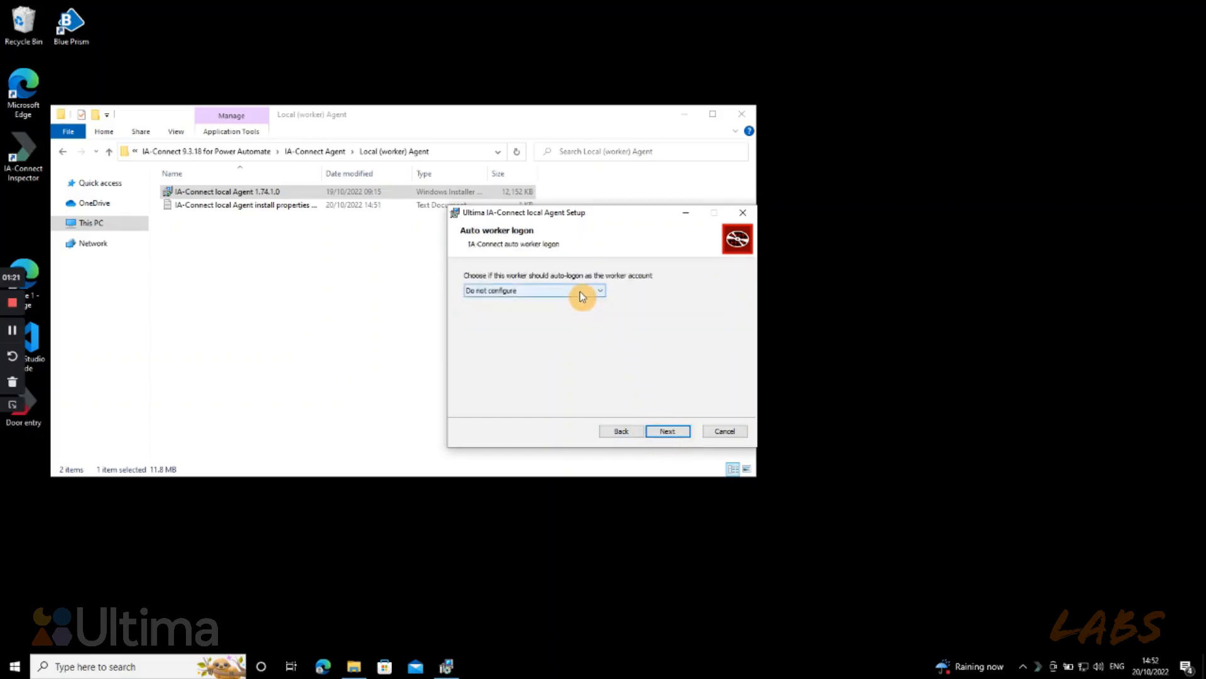
Step: Turn on auto logon for the worker account and enter its password
click(599, 290)
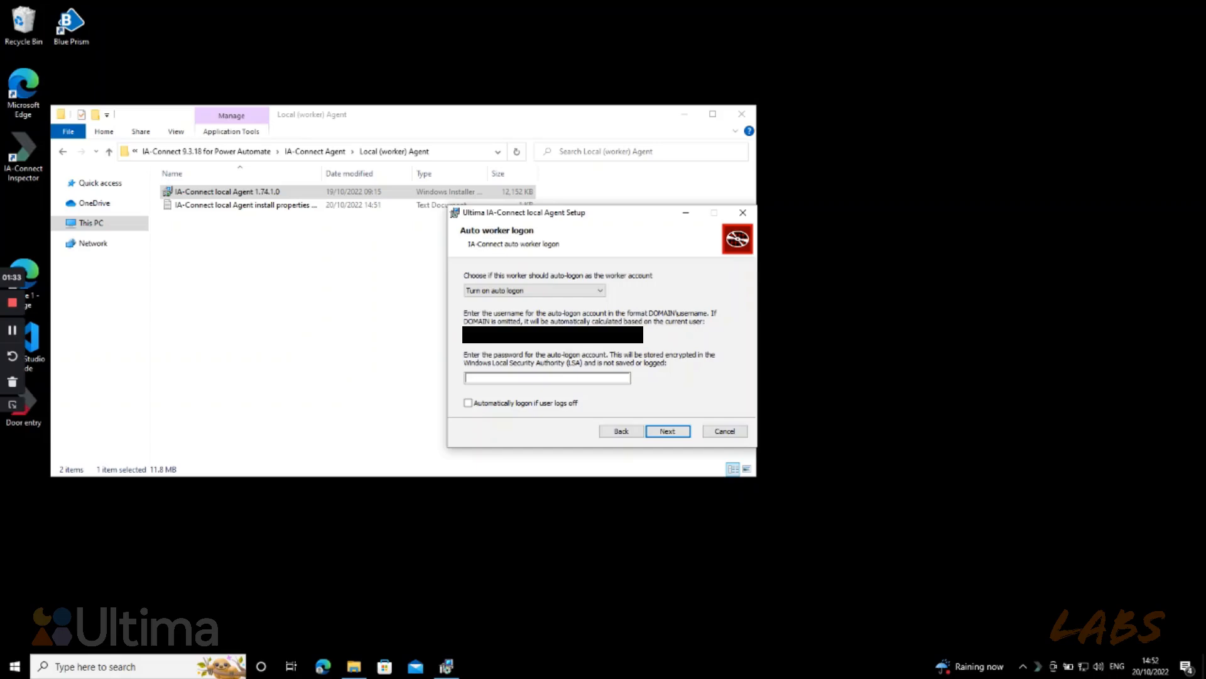
click(548, 376)
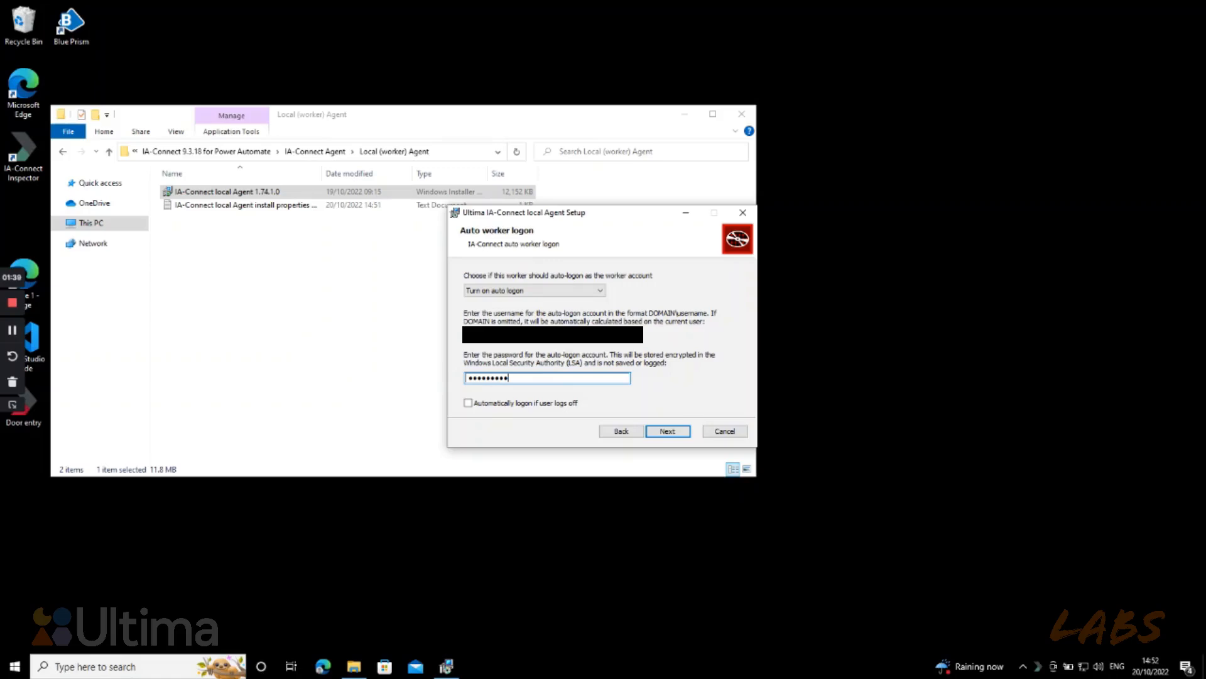
text(•)
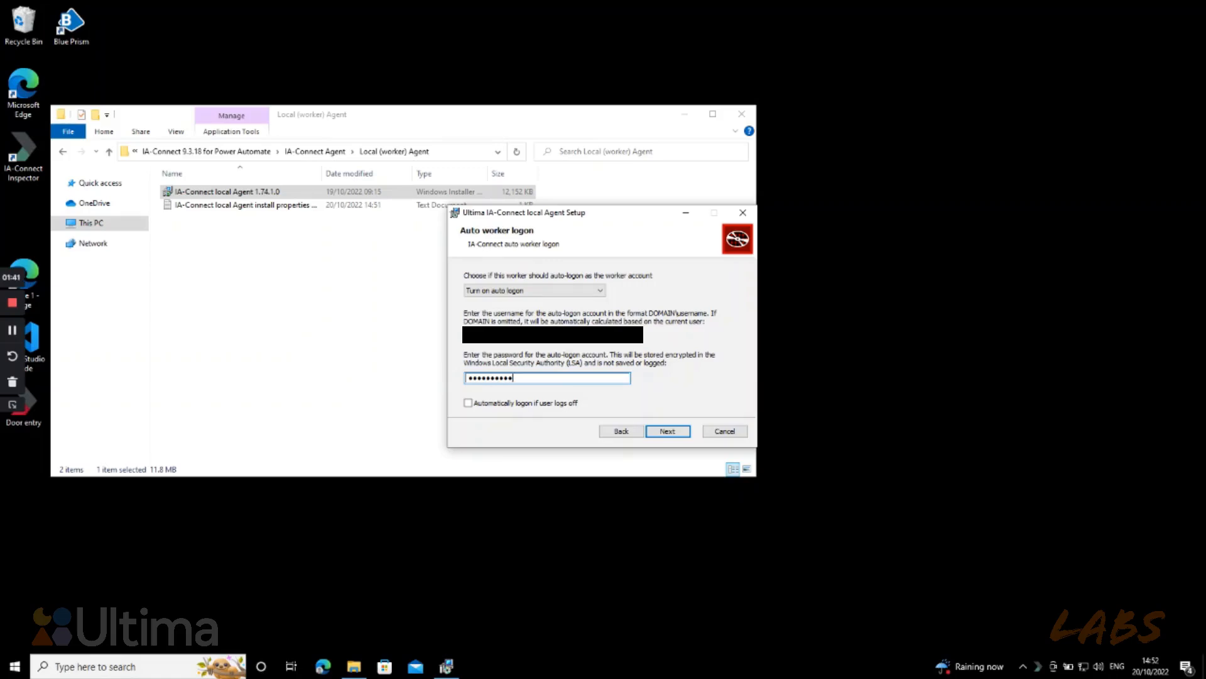
Step: Leave the IA-Connect unlocker Credential Provider uninstalled and continue to Shortcuts
click(666, 431)
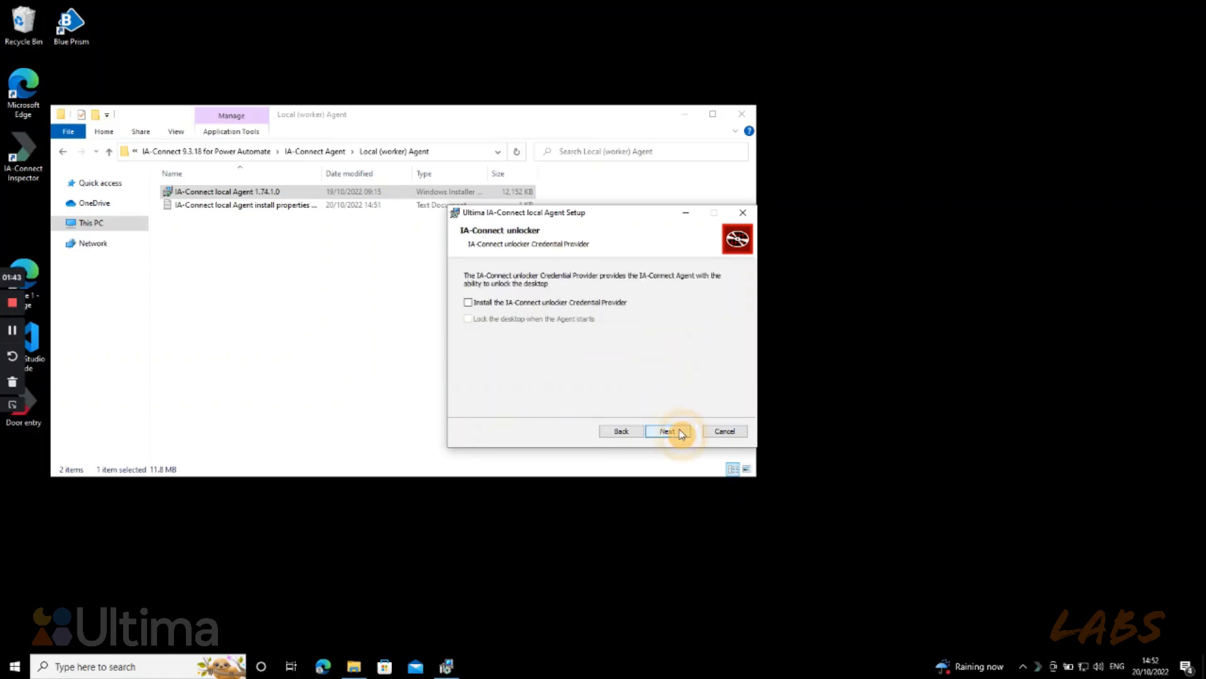
mouse_move(593, 306)
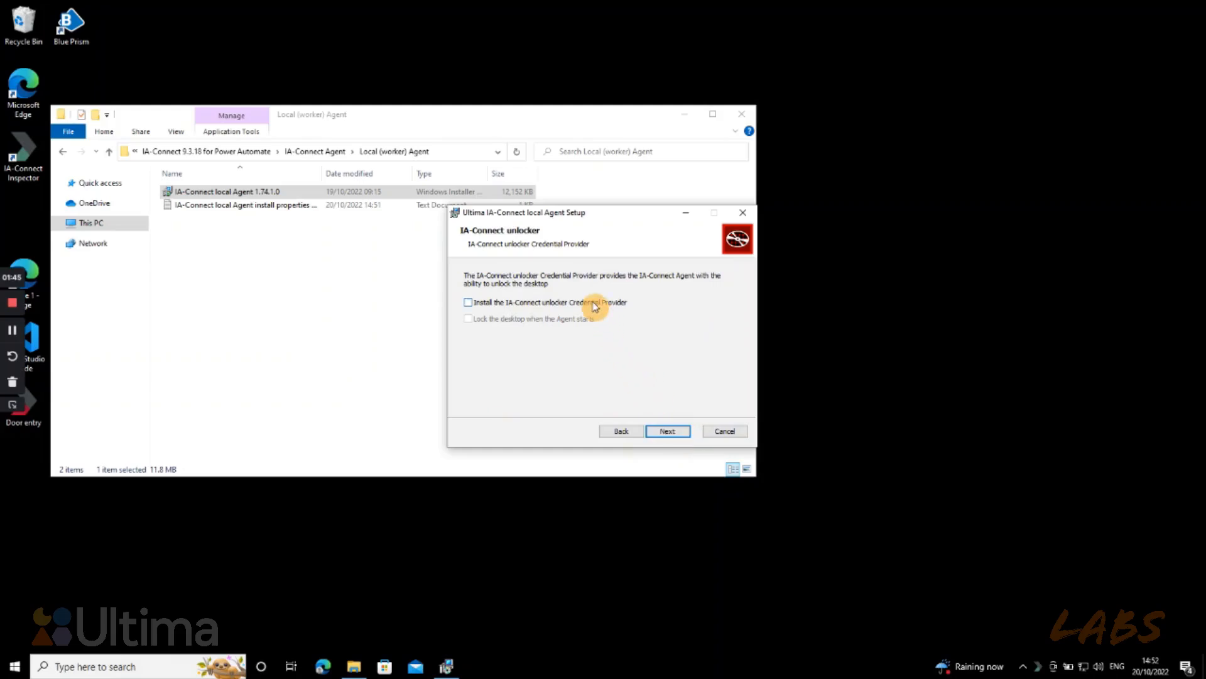
mouse_move(678, 437)
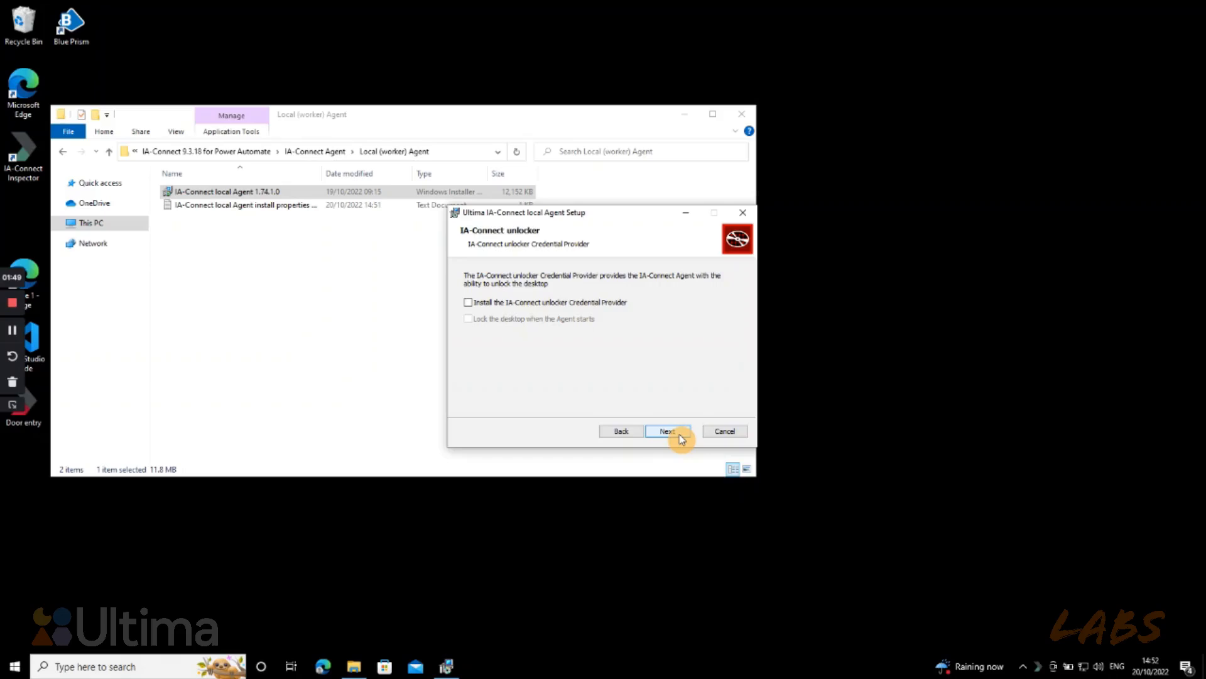
click(666, 430)
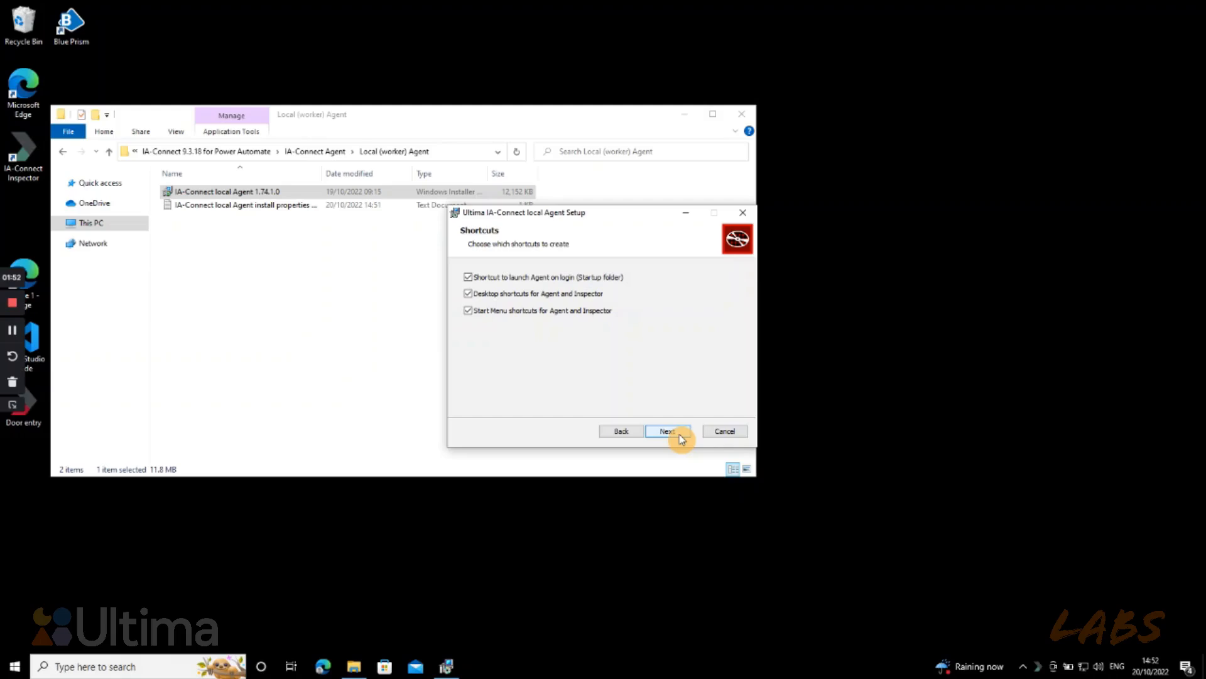
Step: Install the Agent with all three shortcuts into the default Program Files folder, then finish
click(666, 431)
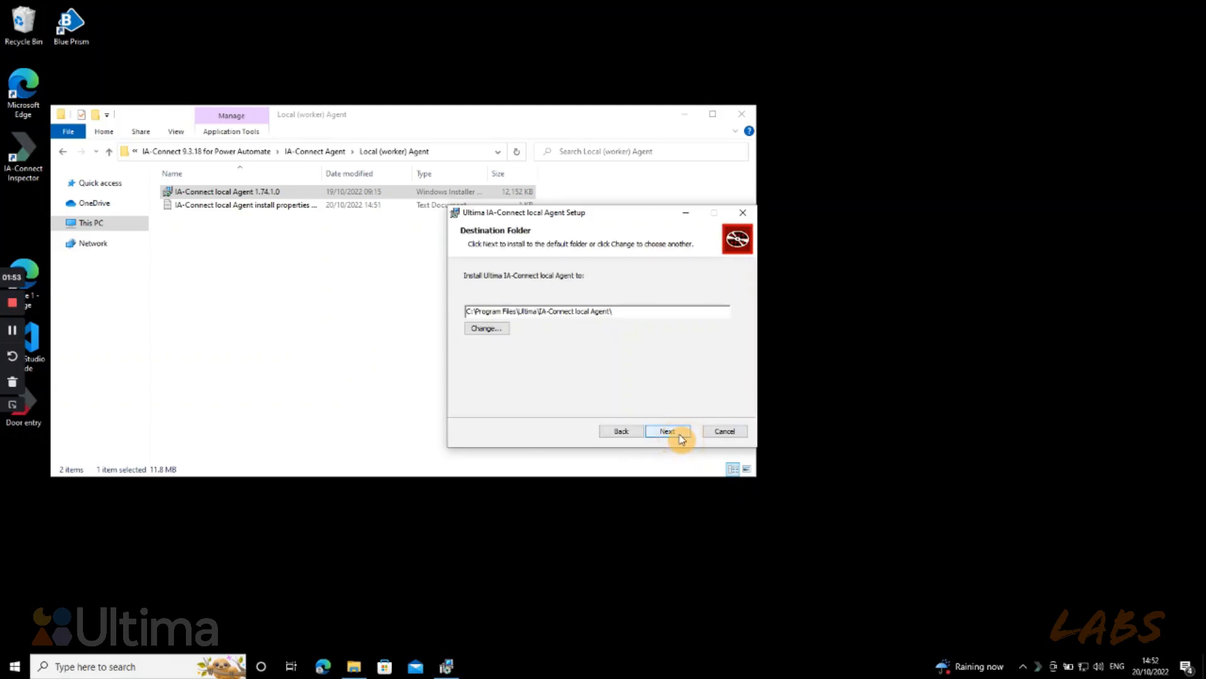
click(666, 431)
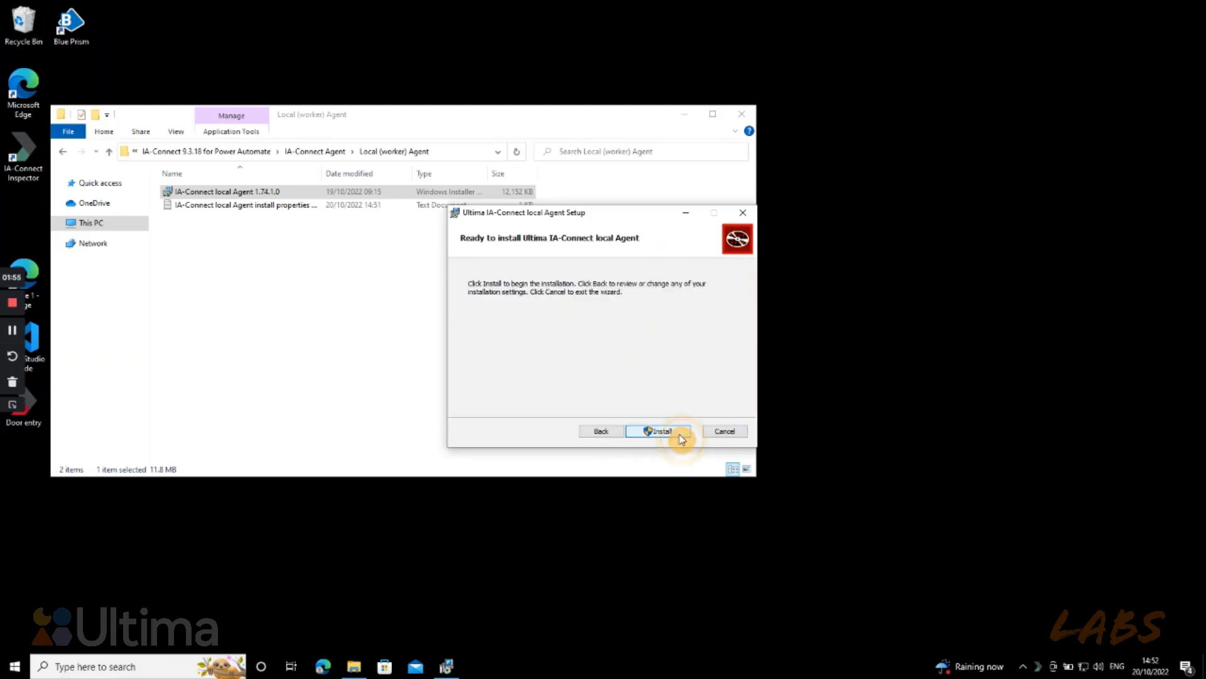
click(658, 431)
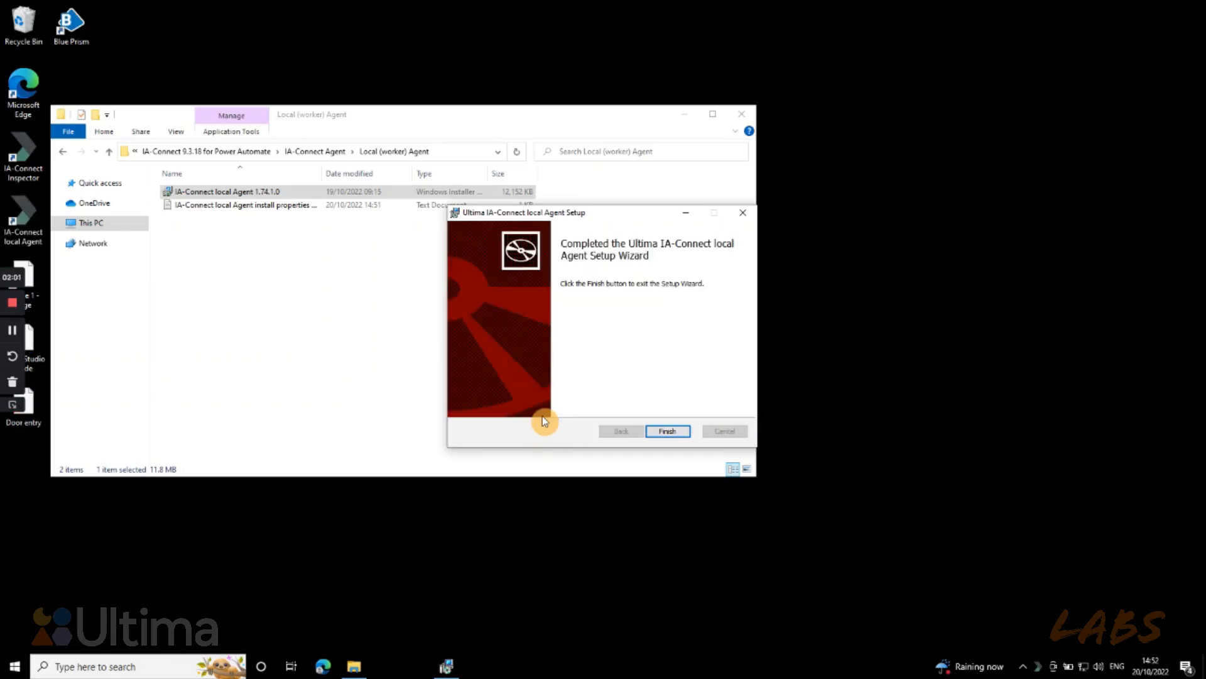
click(667, 430)
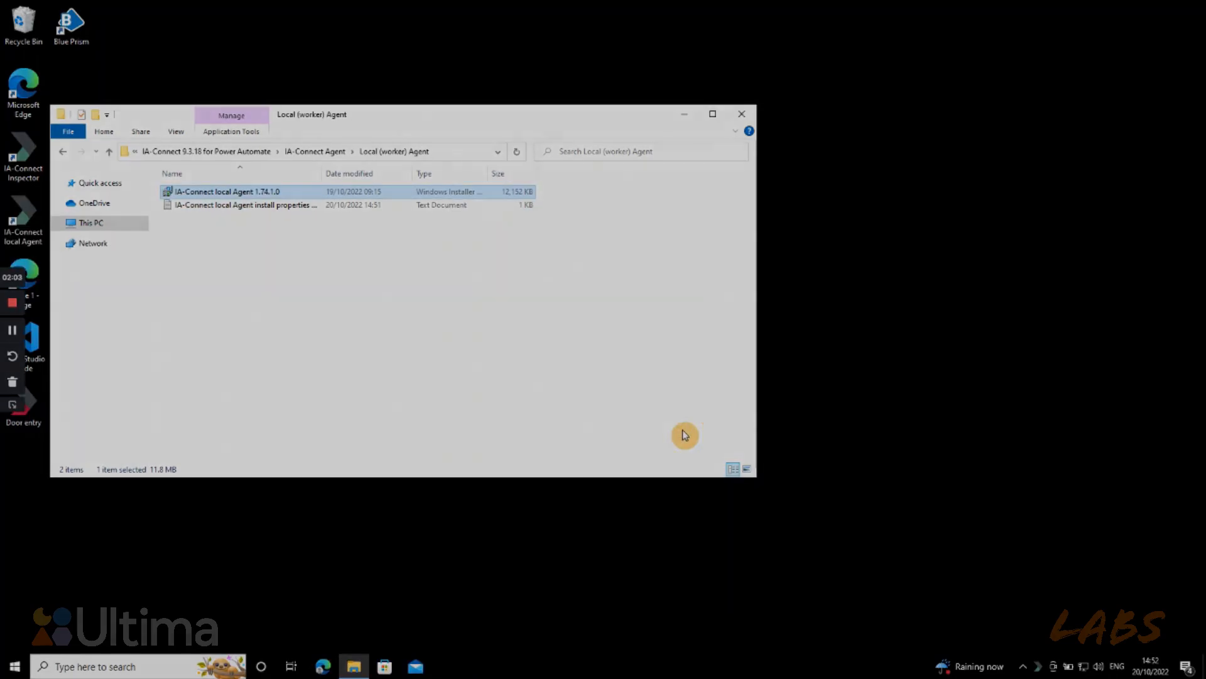
click(741, 113)
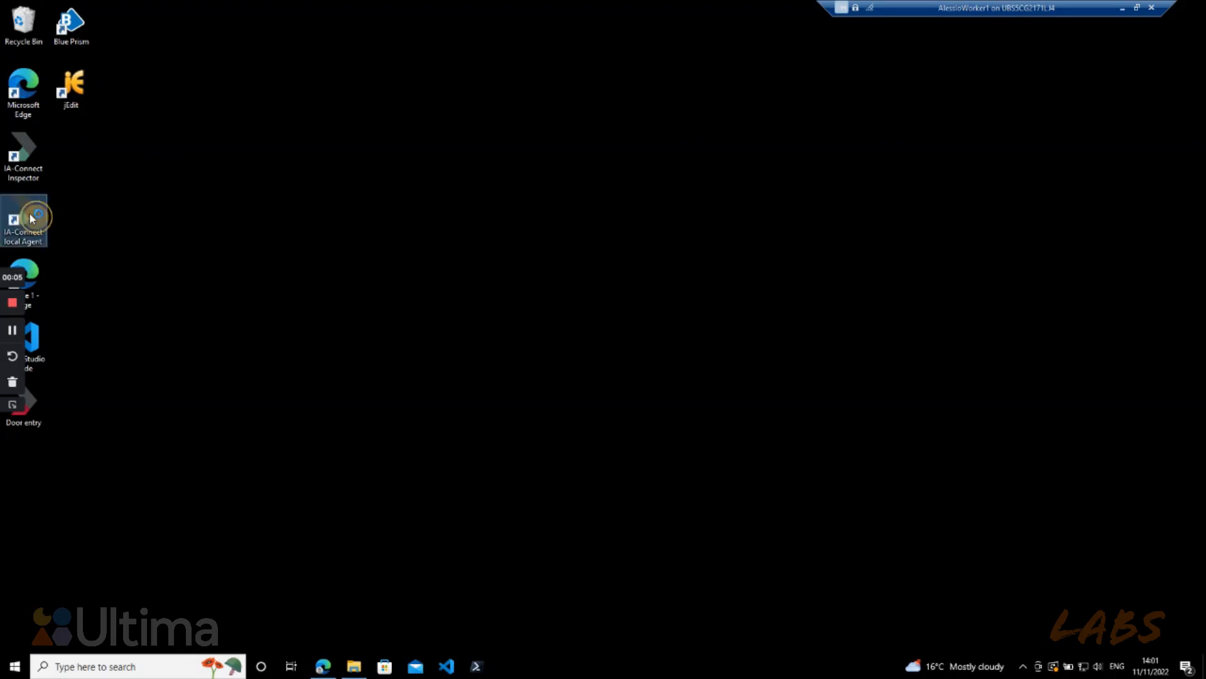
Step: Launch the local Agent and confirm it shows JML edition licensed to Ultima Labs
double_click(23, 220)
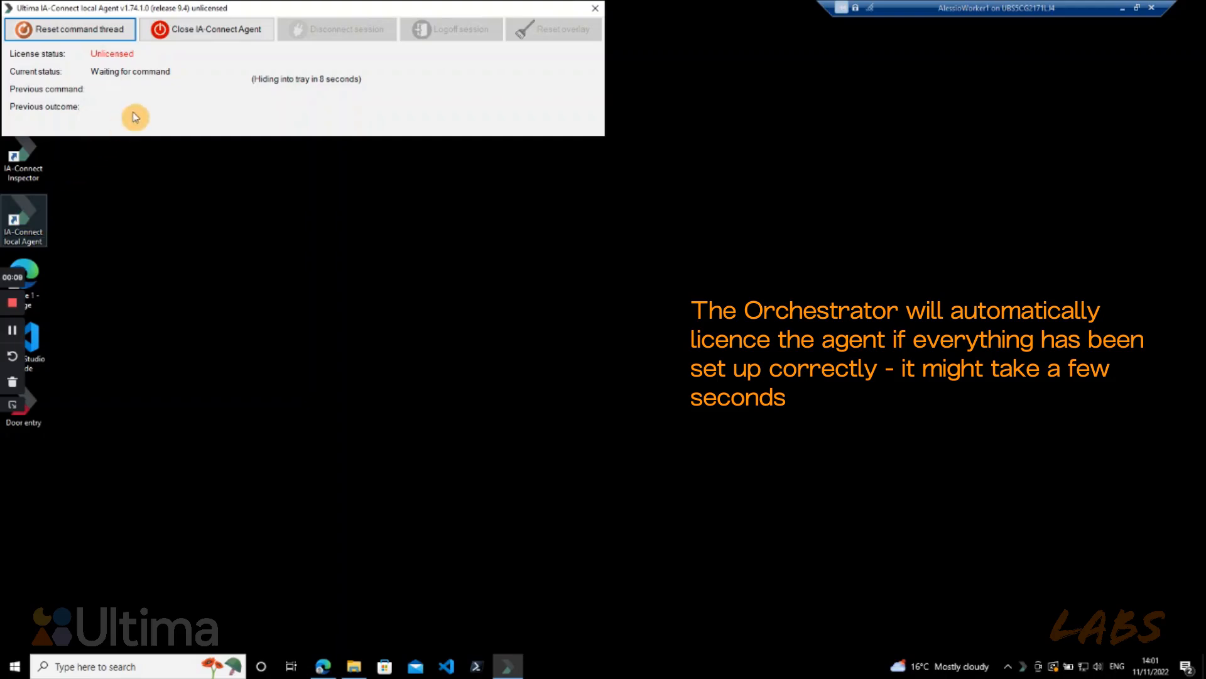
mouse_move(152, 105)
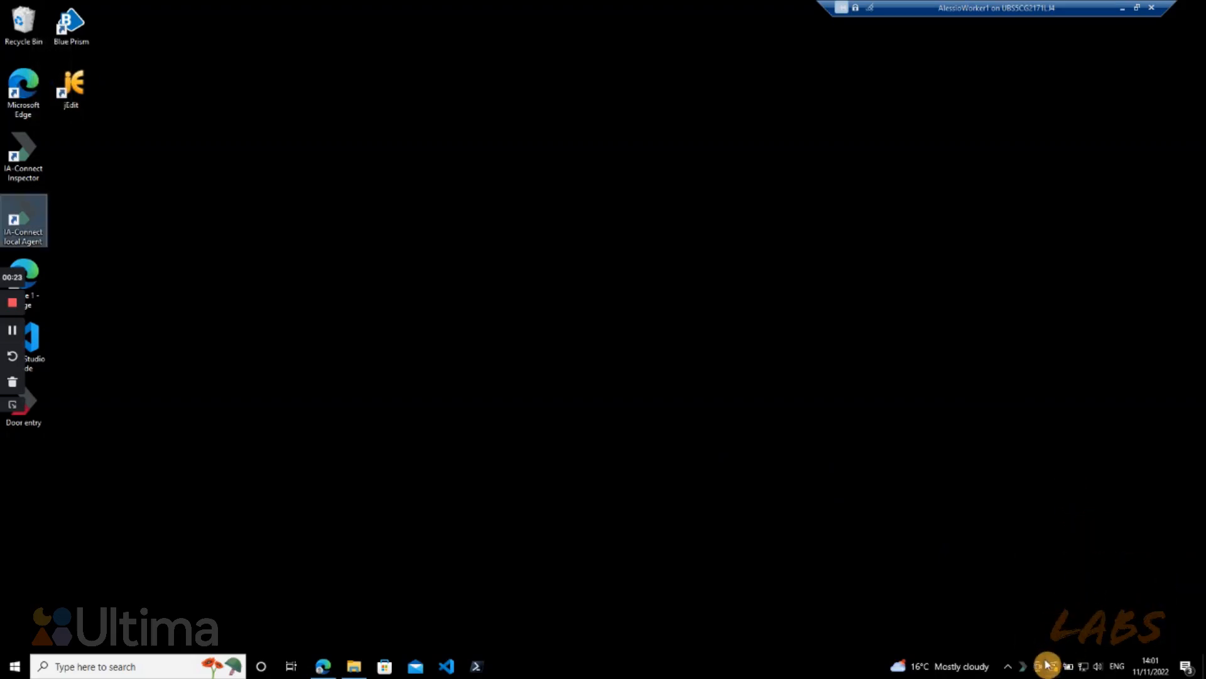
double_click(24, 221)
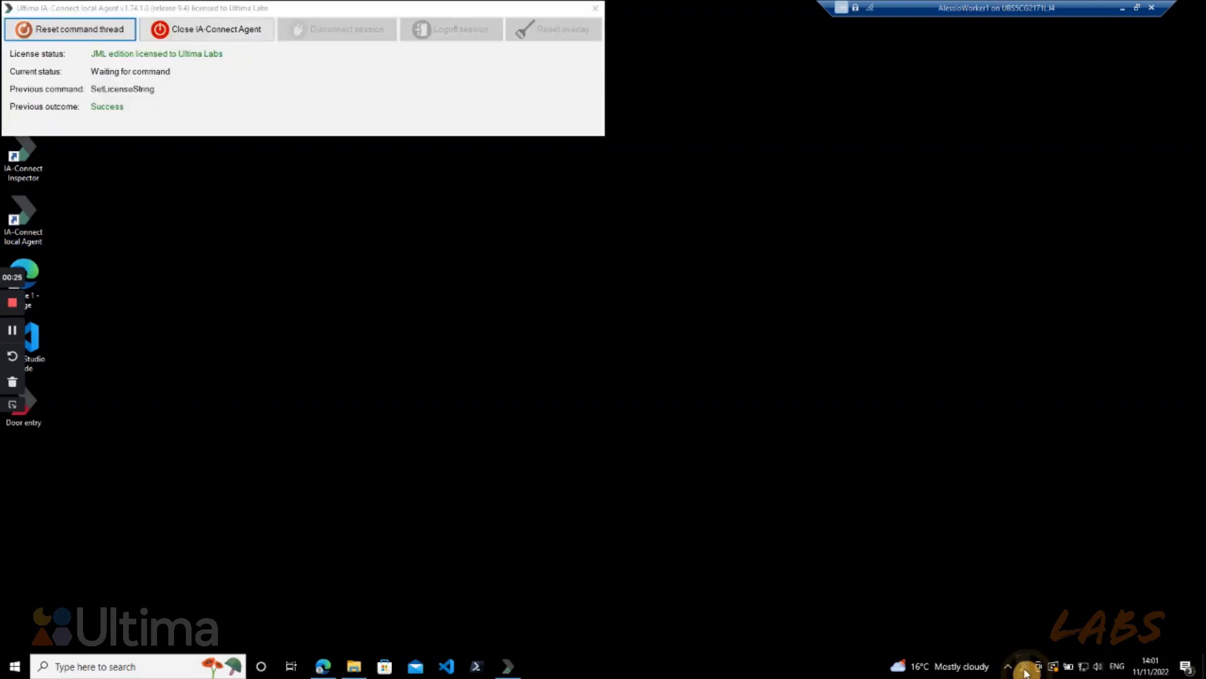